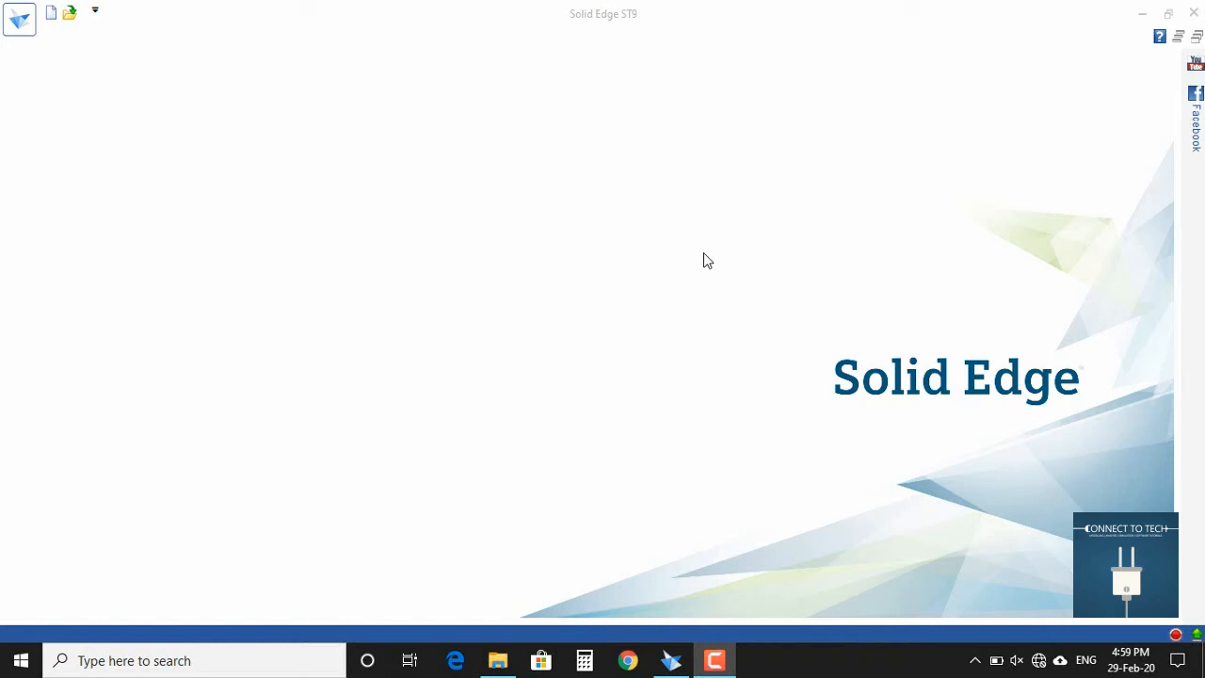
mouse_move(666, 274)
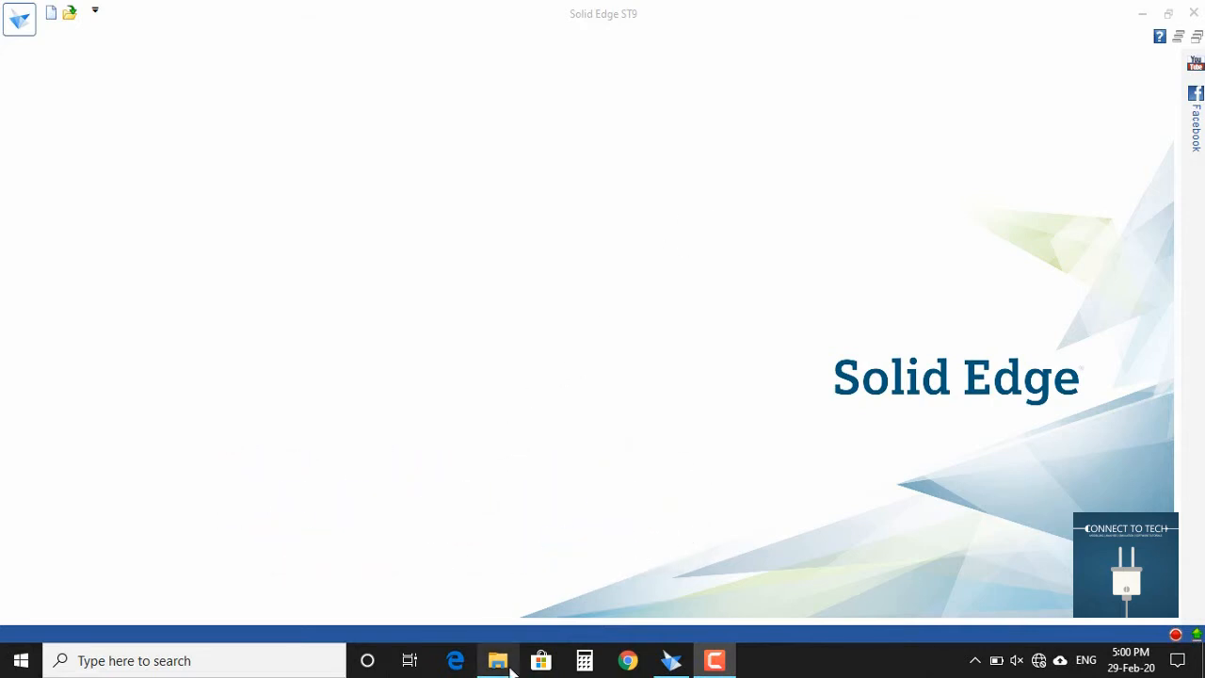
Launch the Open File dialog, showing Documents filtered to part documents (*.par)
left_click(497, 660)
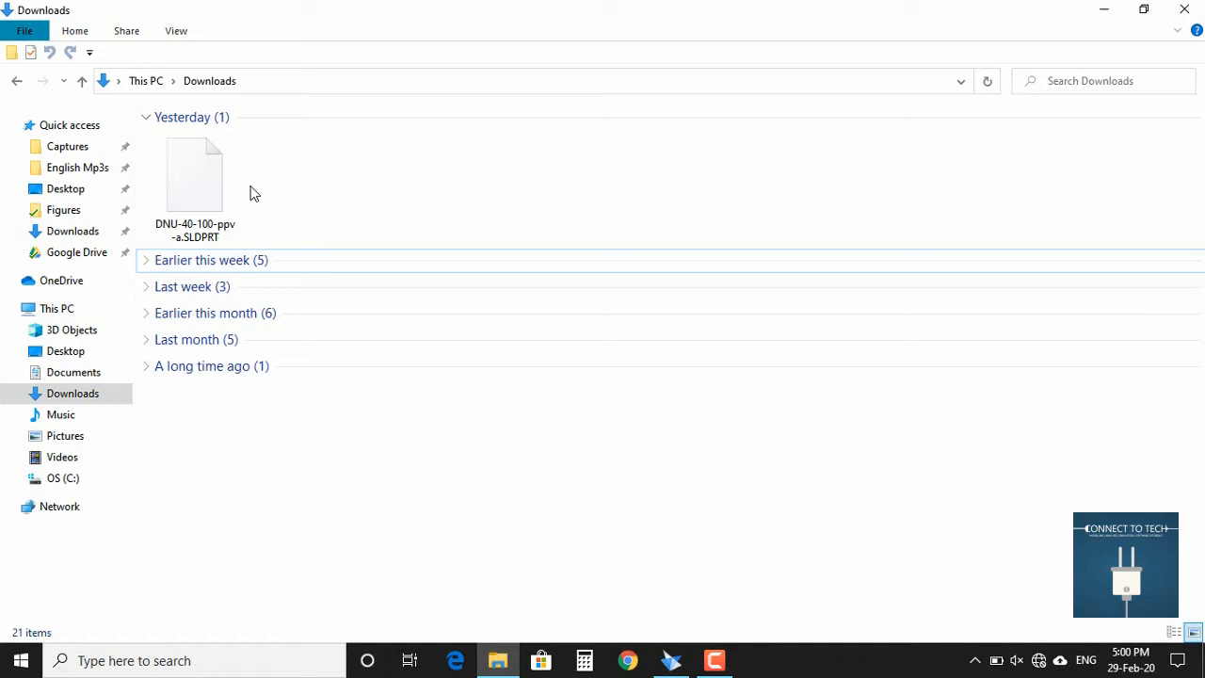
mouse_move(224, 160)
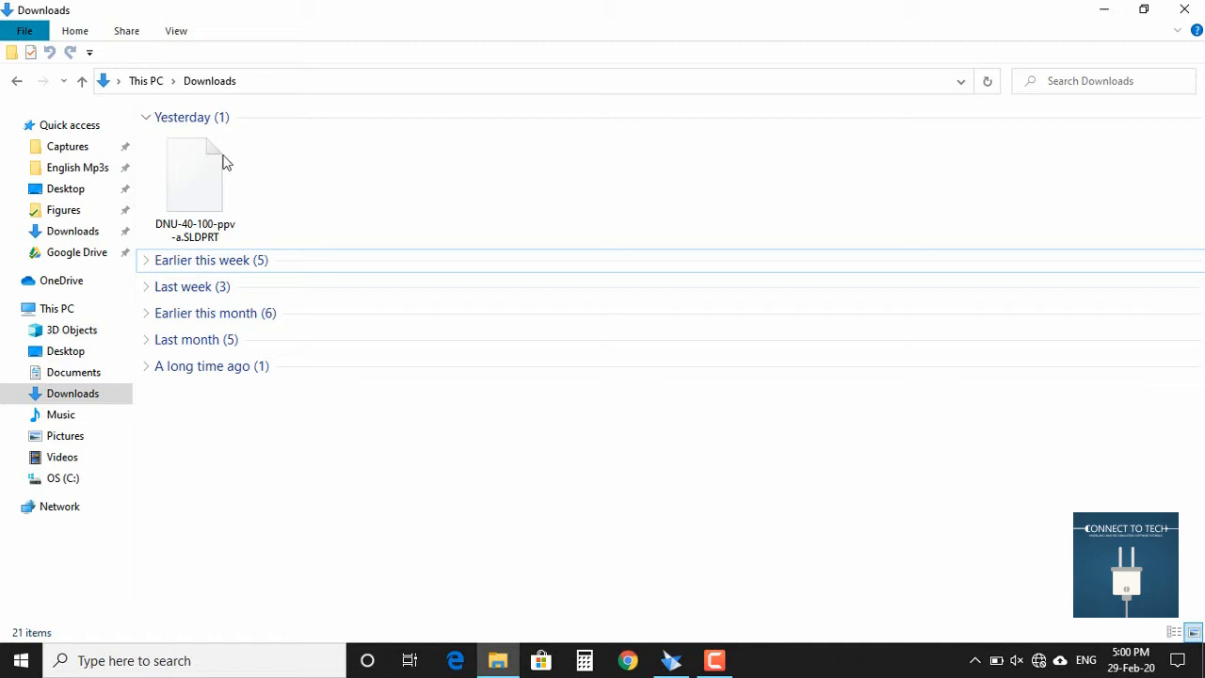
mouse_move(263, 212)
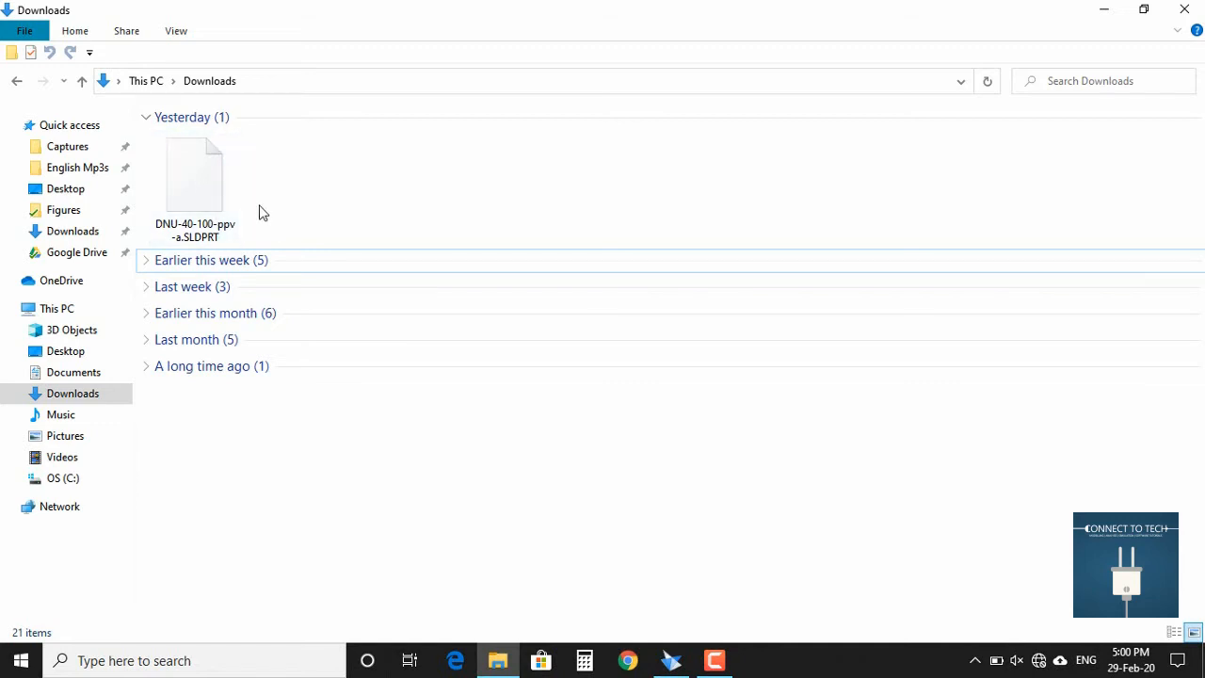
mouse_move(410, 317)
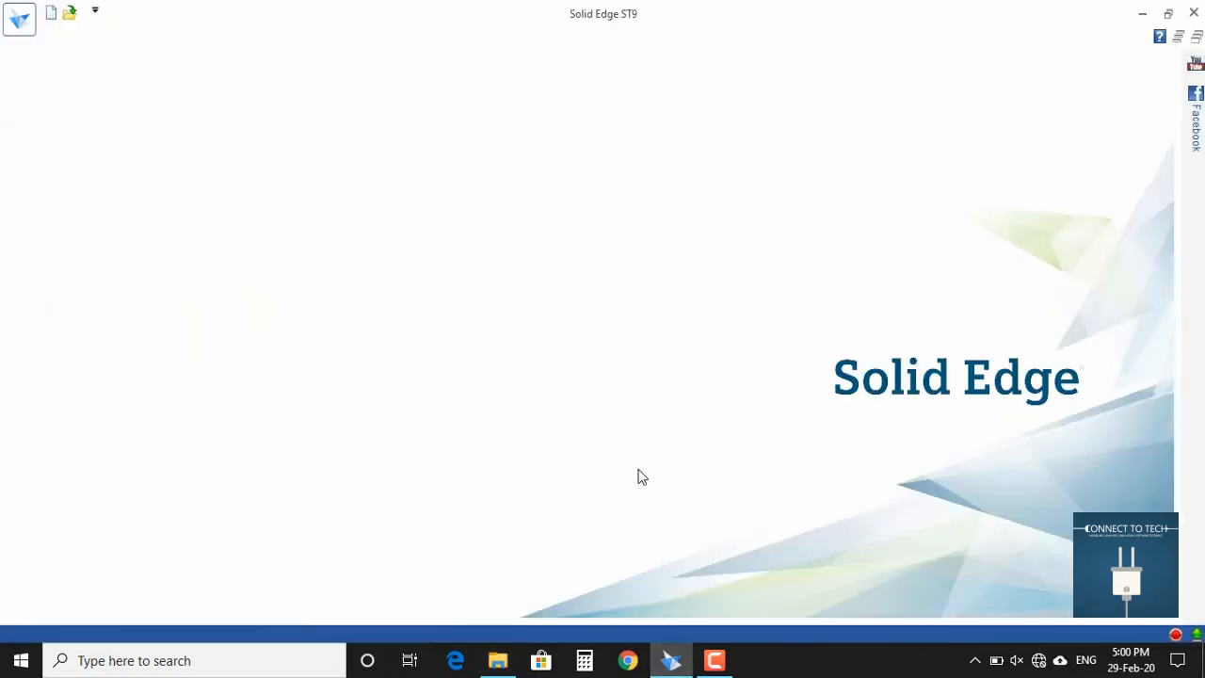
mouse_move(490, 435)
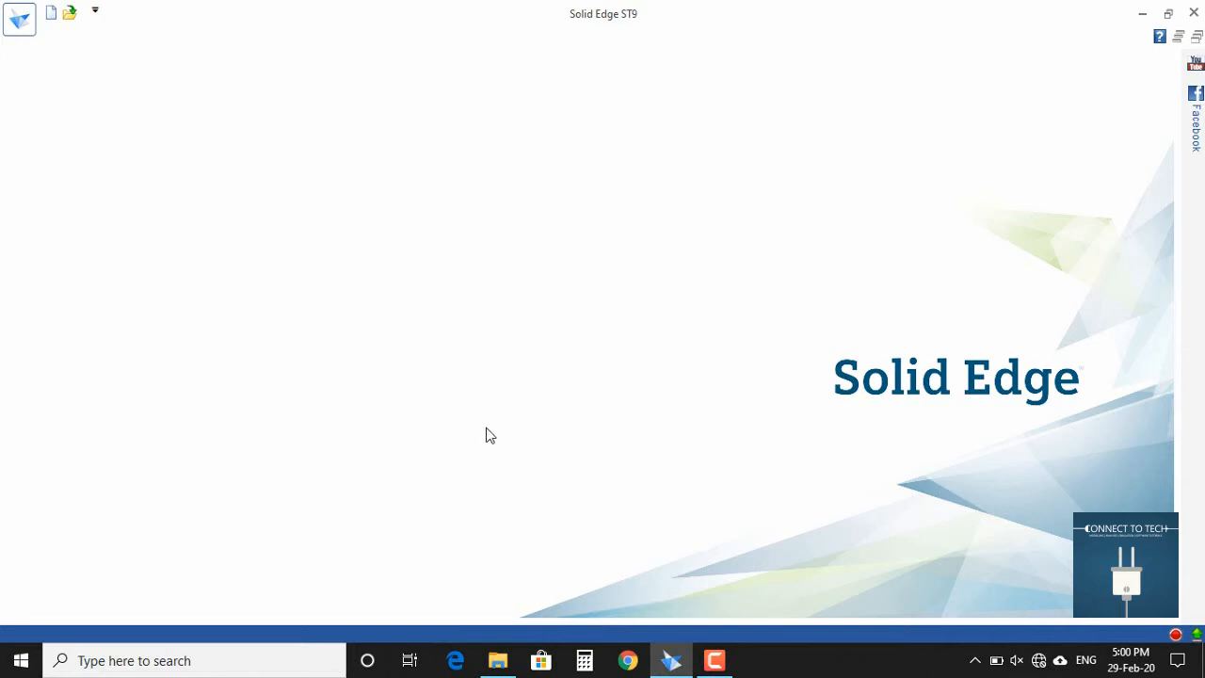
mouse_move(466, 191)
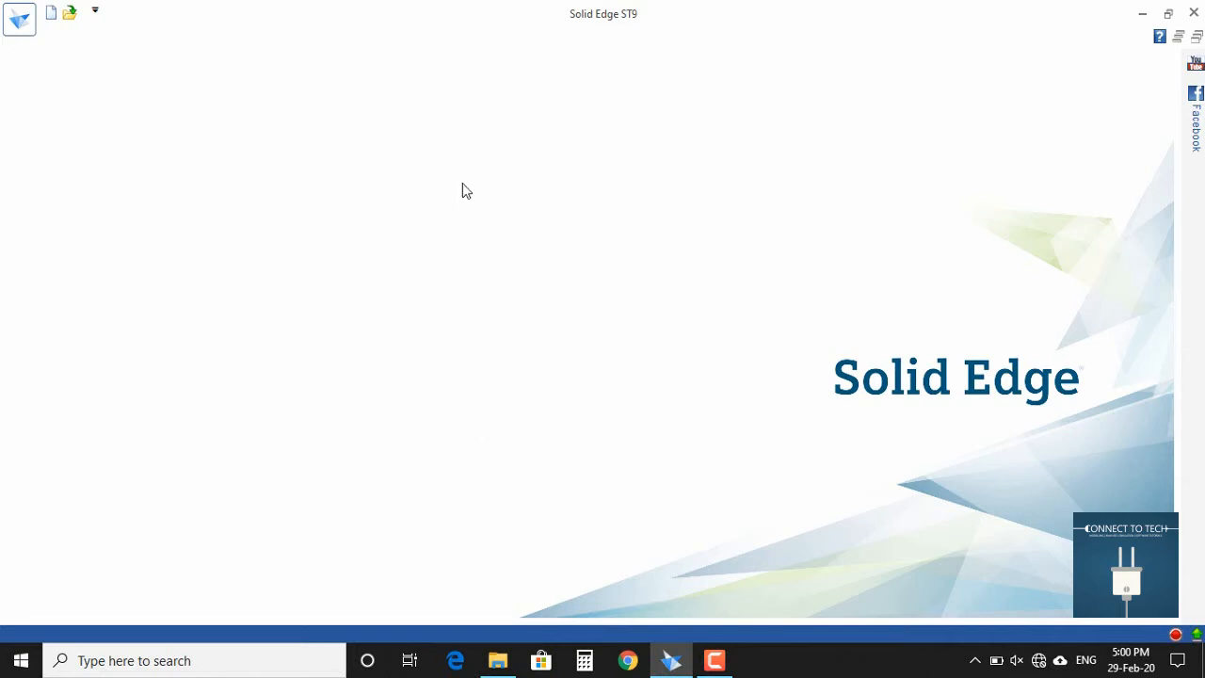
left_click(1168, 13)
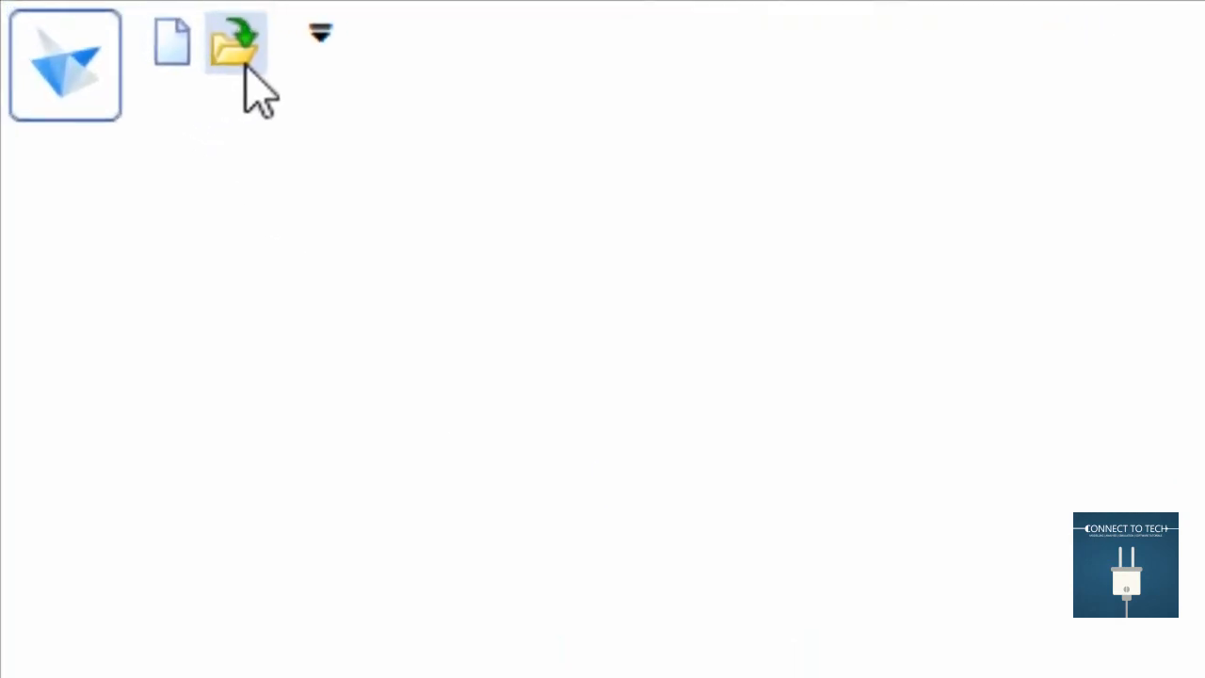
mouse_move(240, 44)
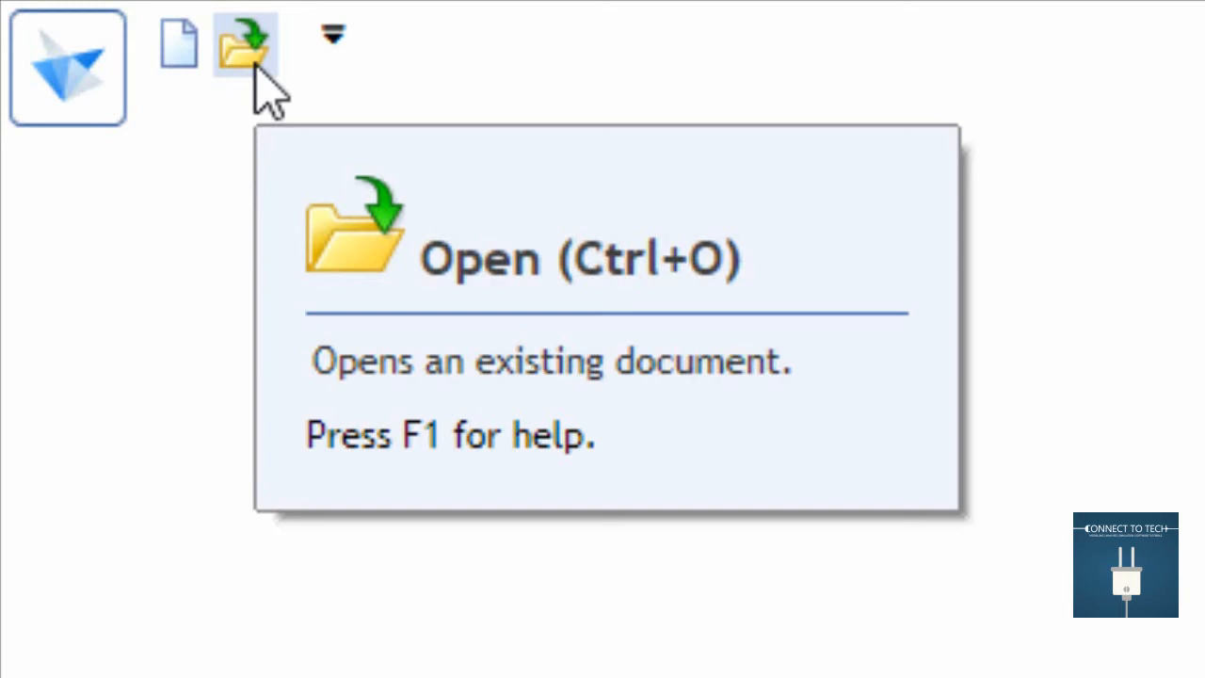
left_click(245, 47)
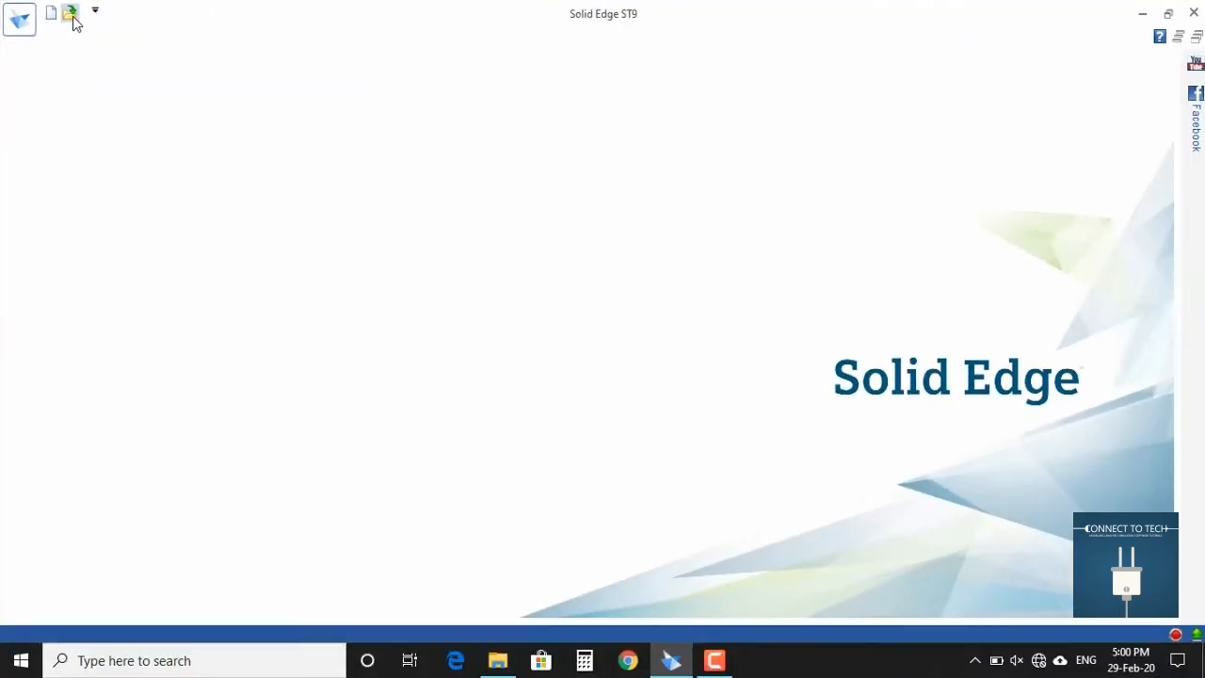
left_click(70, 11)
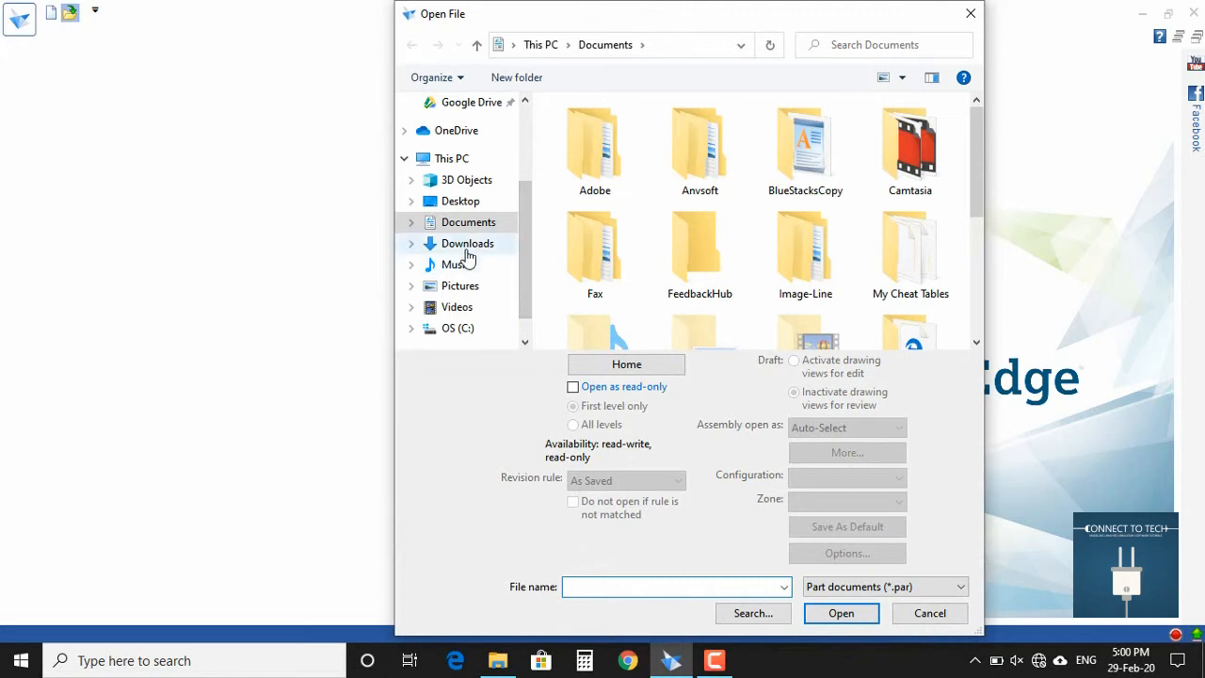
Point the Open File dialog at the Downloads folder
left_click(466, 243)
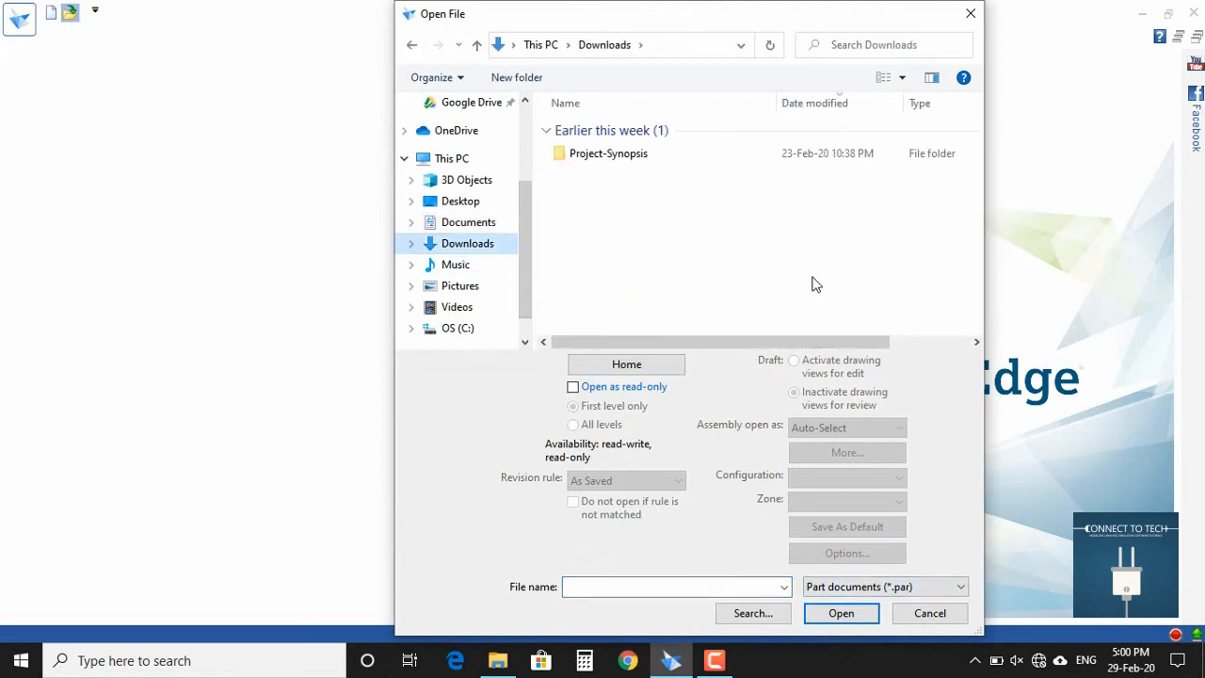
mouse_move(653, 229)
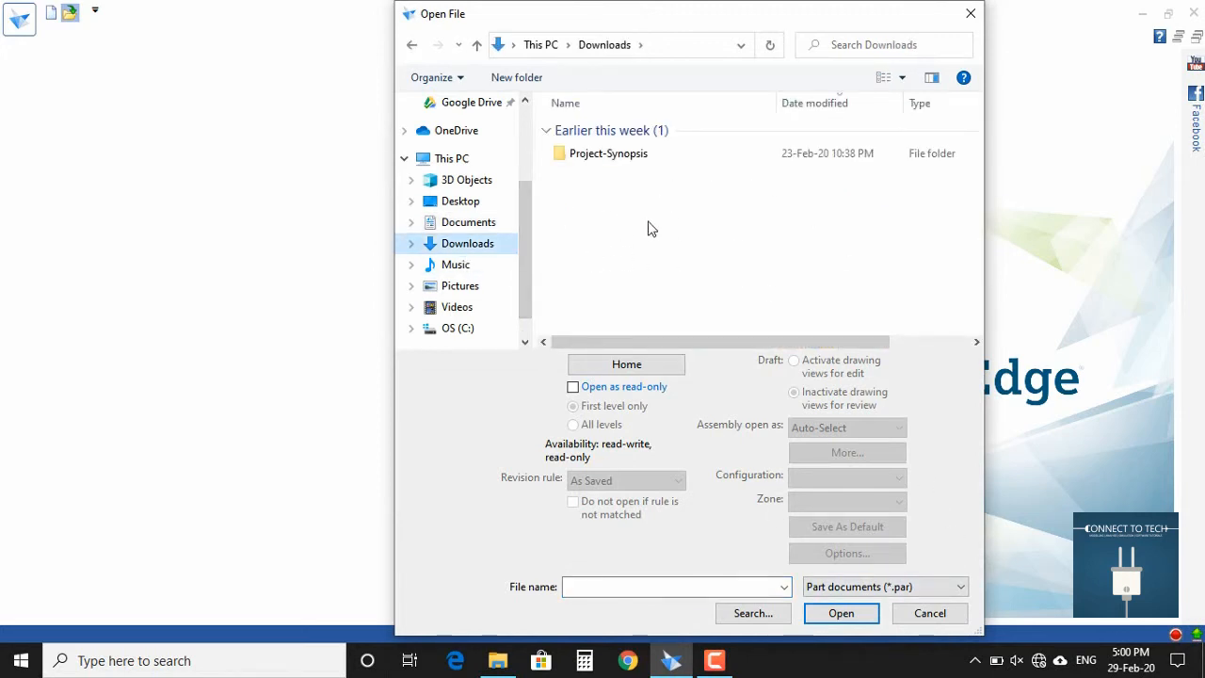
mouse_move(570, 421)
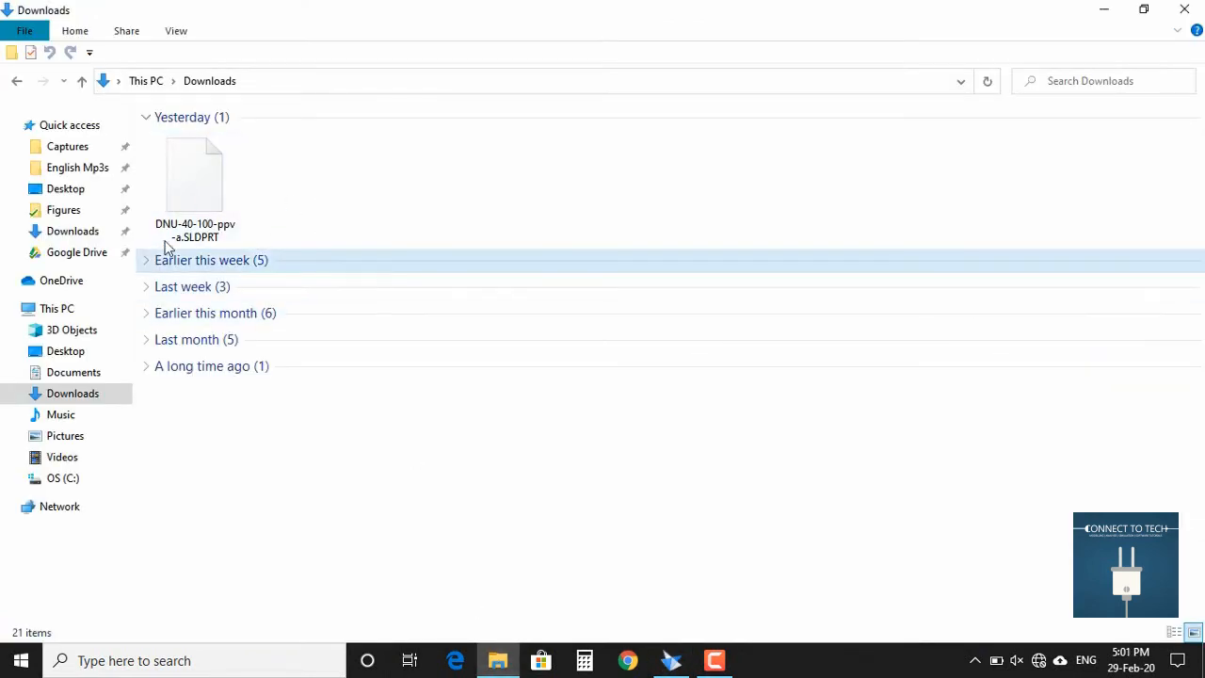
left_click(671, 660)
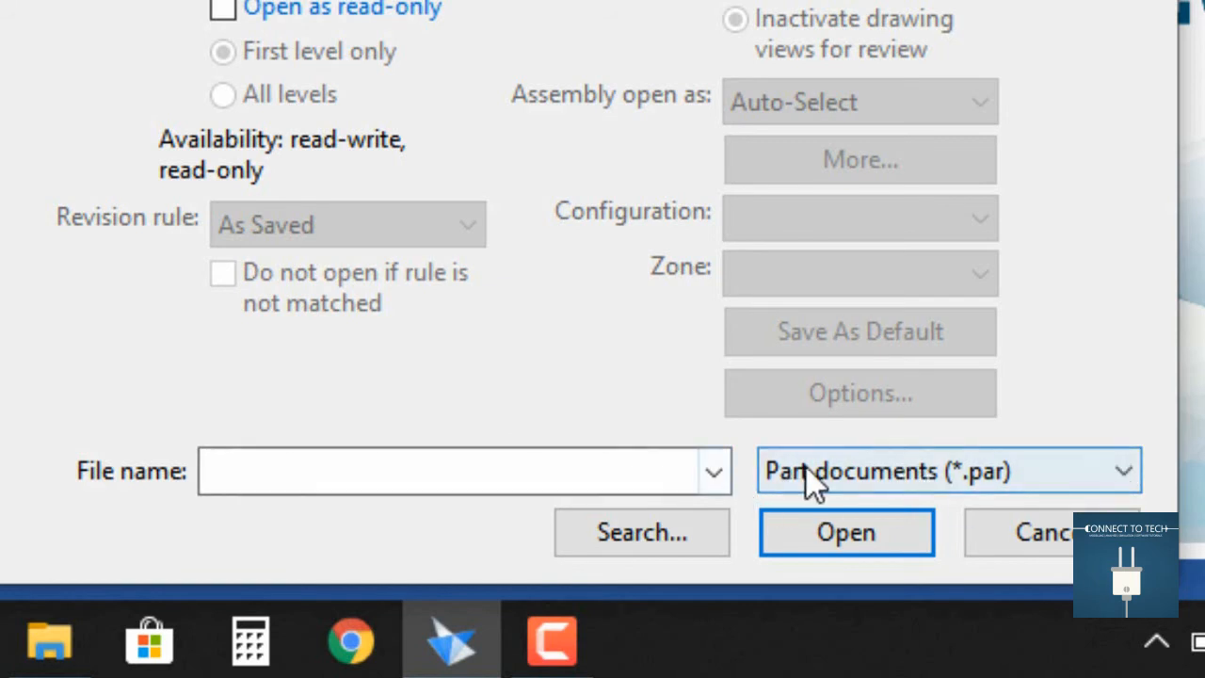
mouse_move(1125, 476)
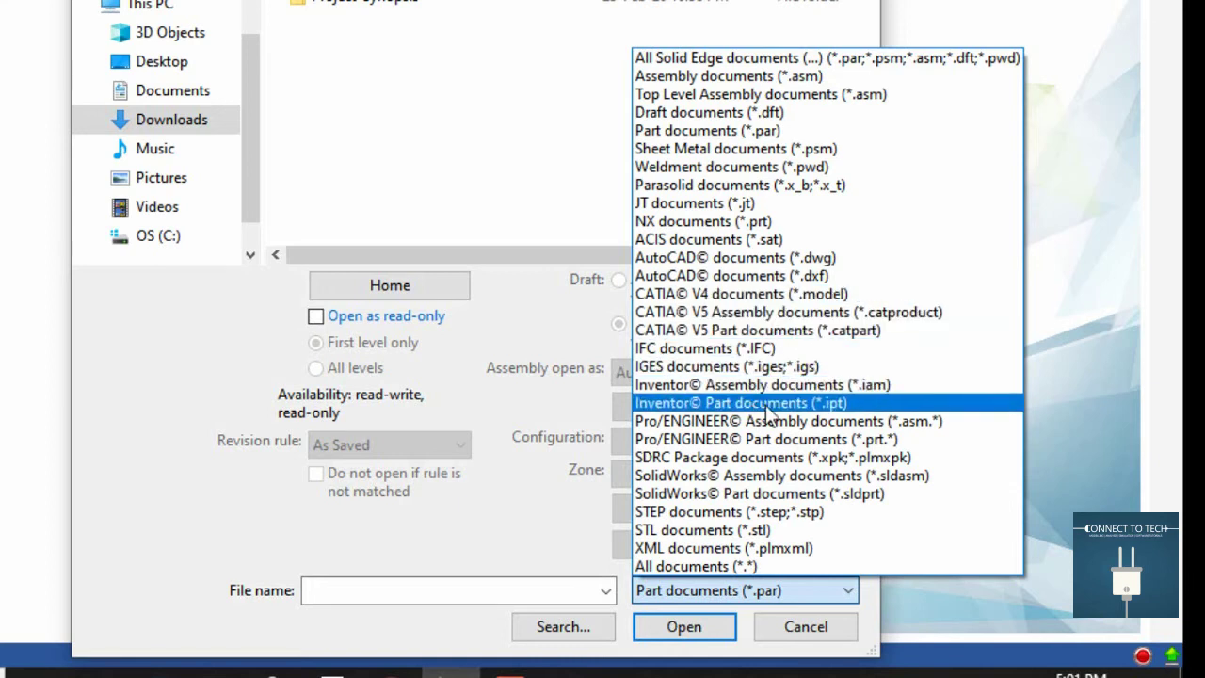
mouse_move(763, 385)
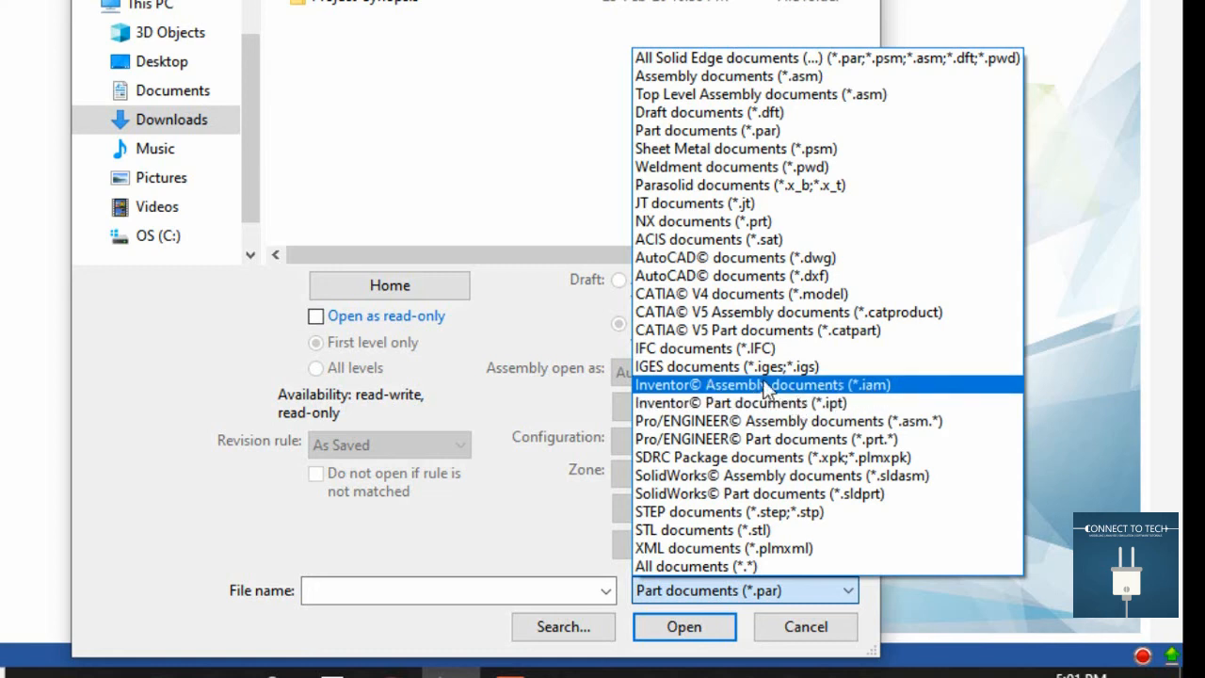
mouse_move(692, 400)
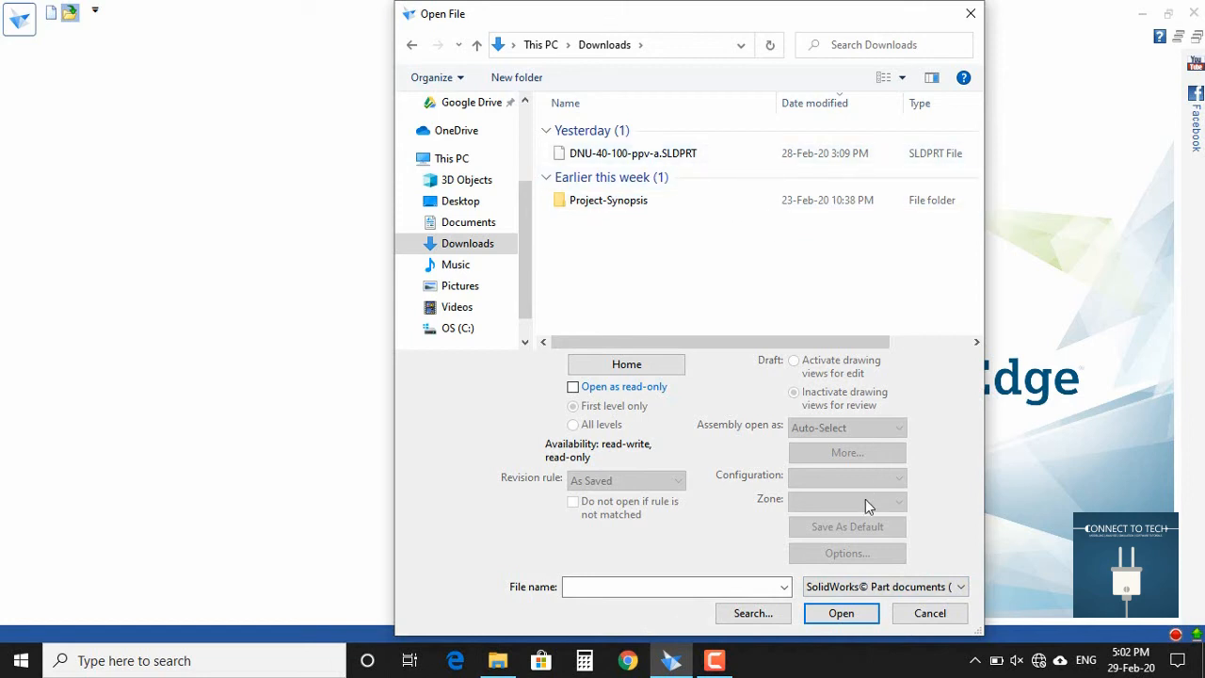
Select DNU-40-100-ppv-a.SLDPRT in Downloads and submit it for opening
left_click(632, 153)
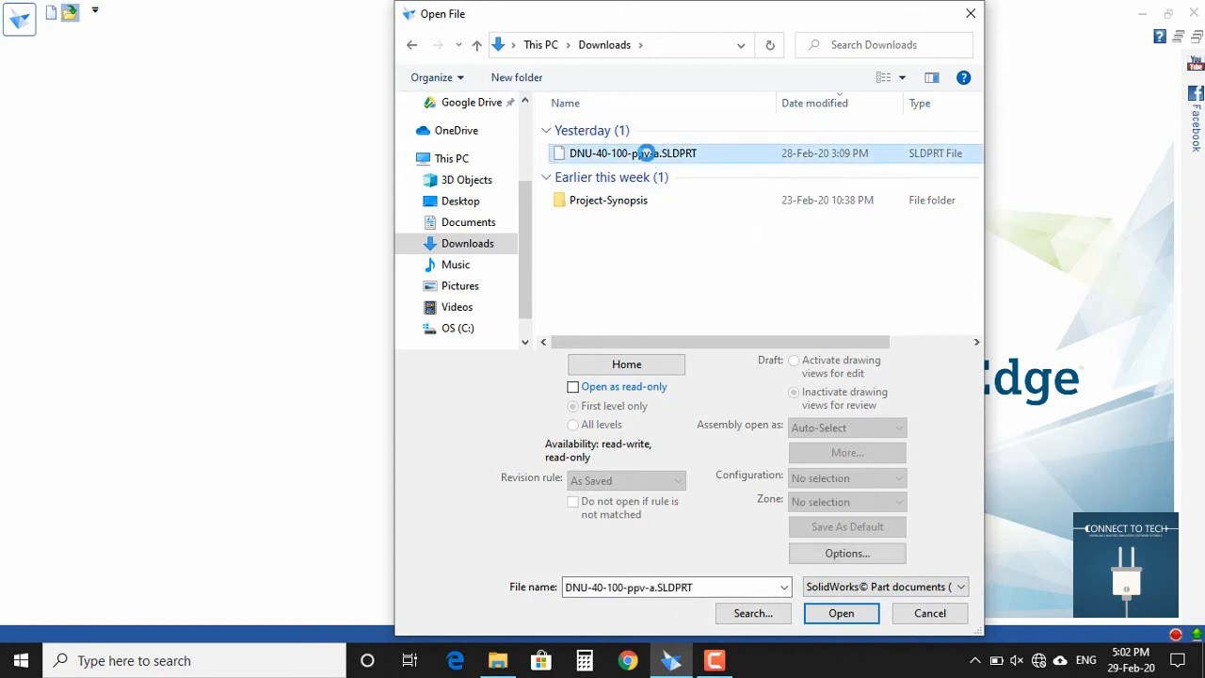
left_click(841, 613)
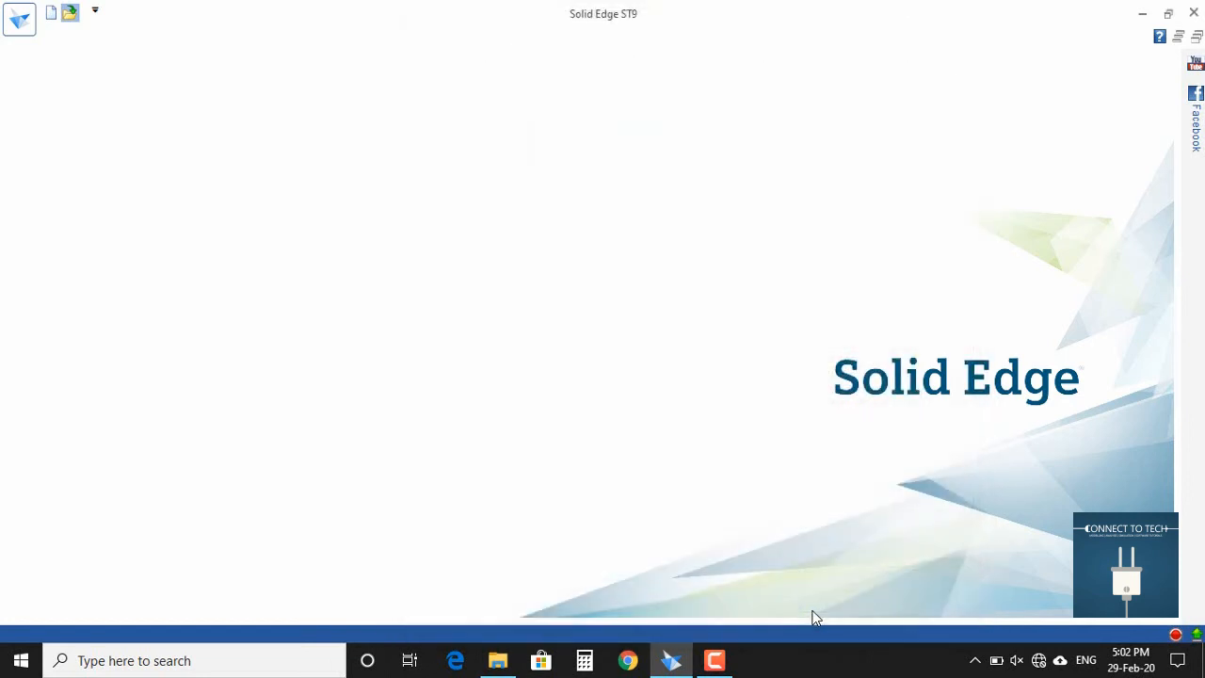
Accept the iso metric part.par template so the SolidWorks file opens as an ordered part
left_click(51, 10)
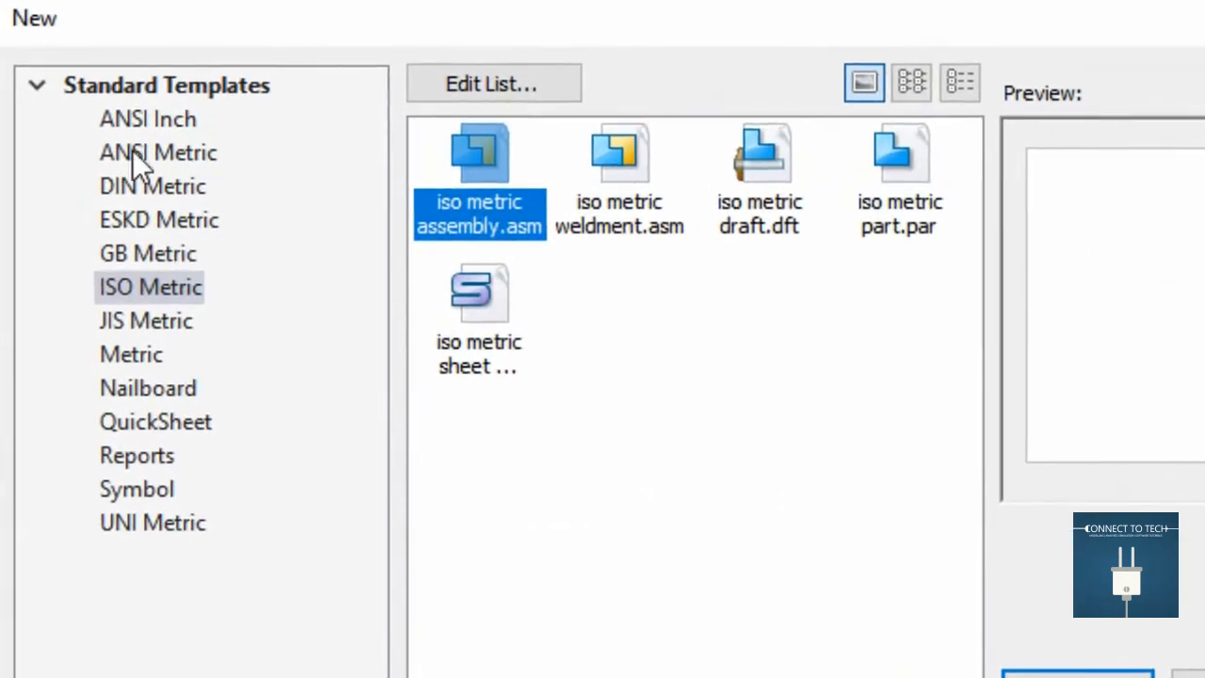
mouse_move(212, 235)
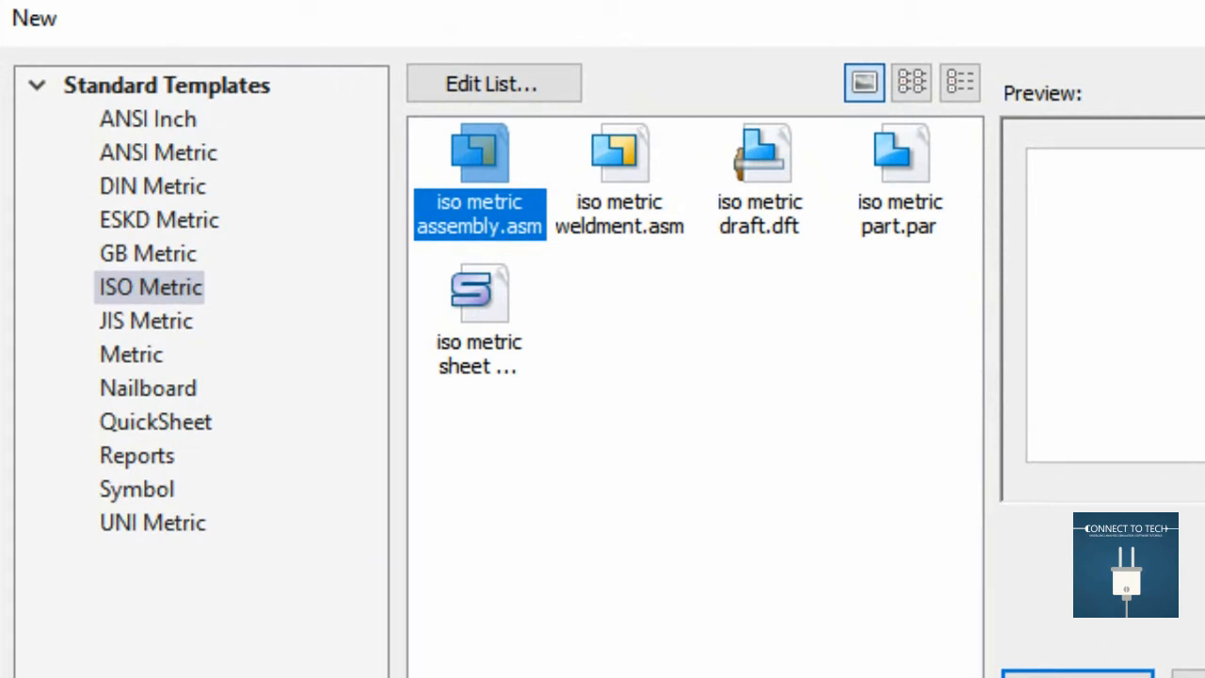
mouse_move(193, 221)
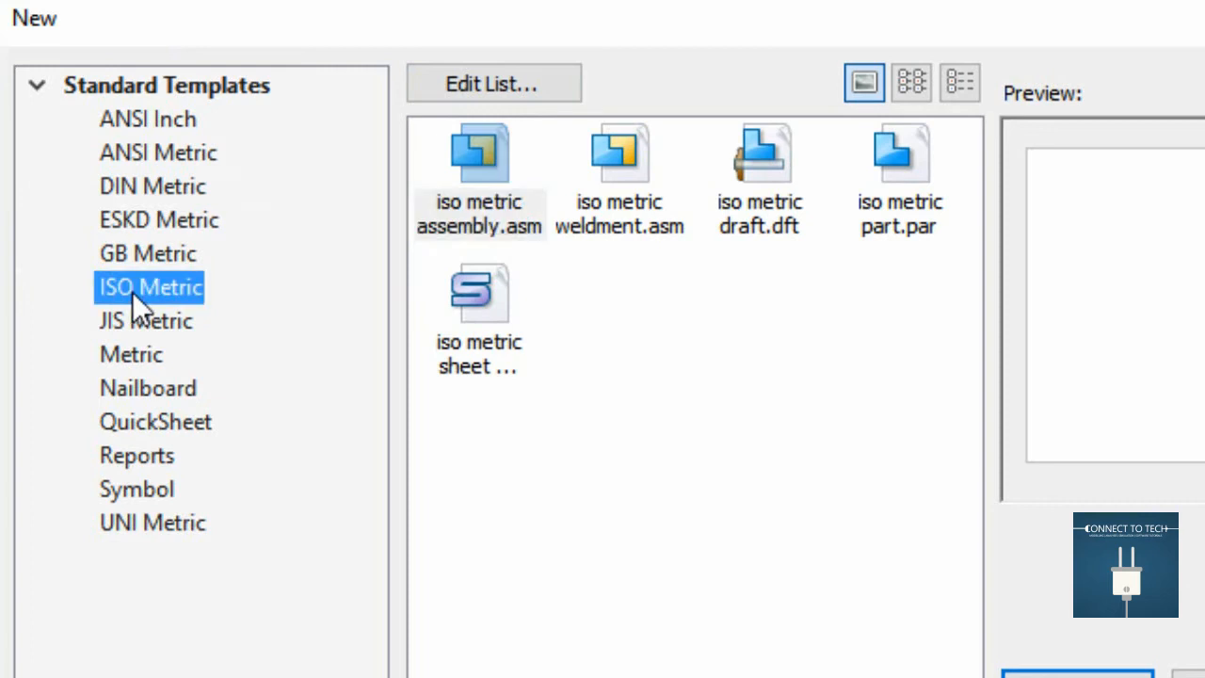
mouse_move(725, 417)
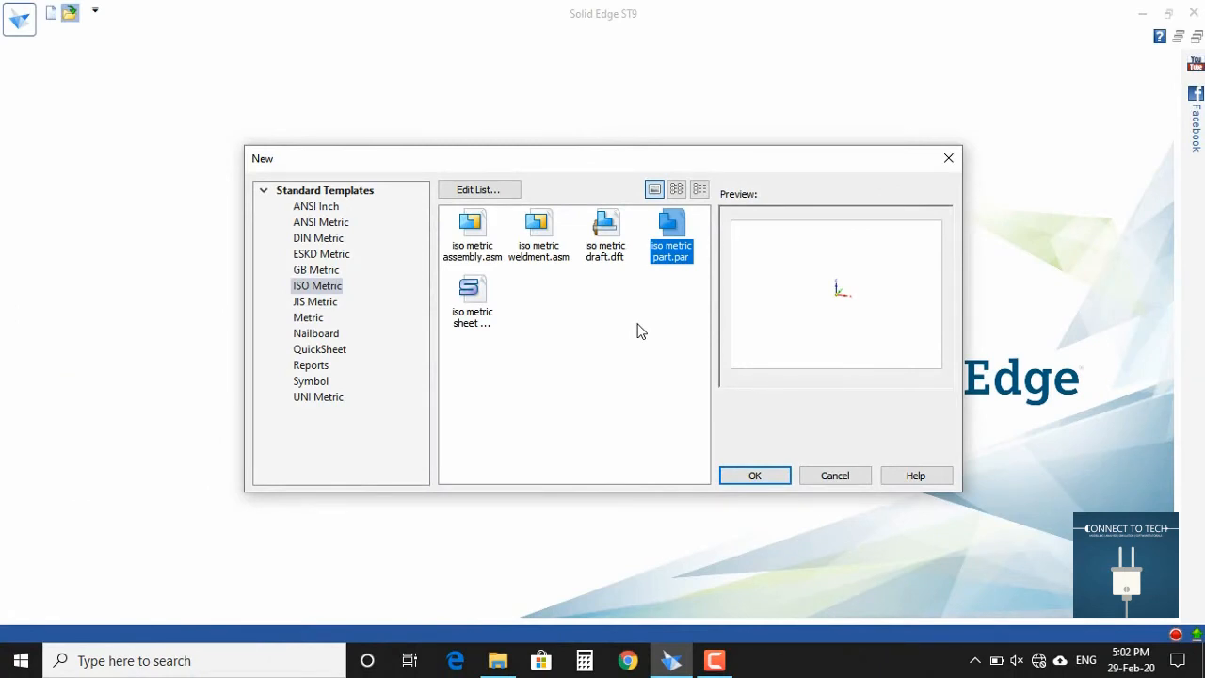
mouse_move(537, 300)
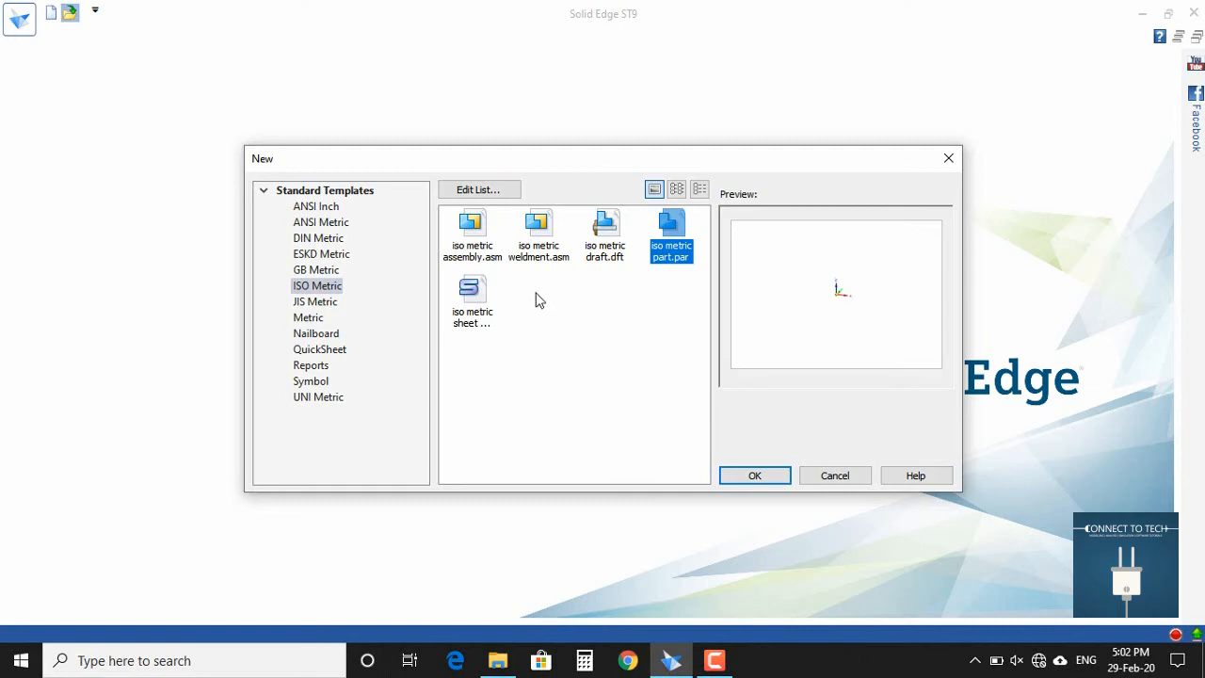
mouse_move(736, 437)
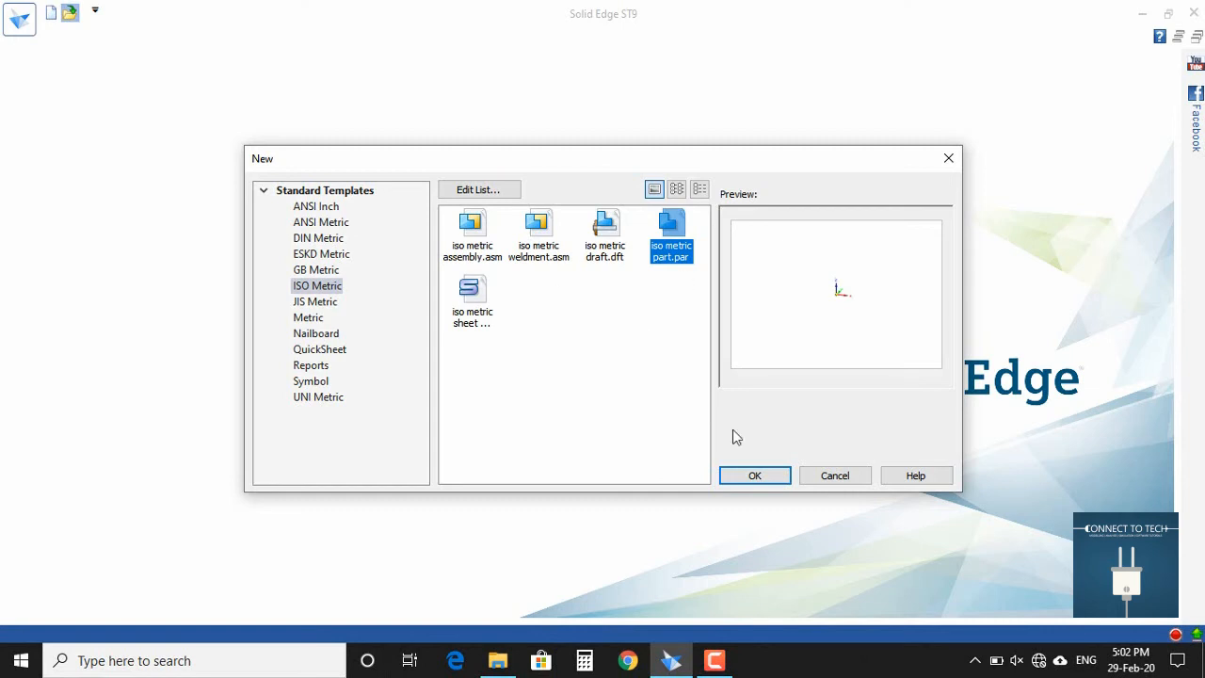
left_click(755, 475)
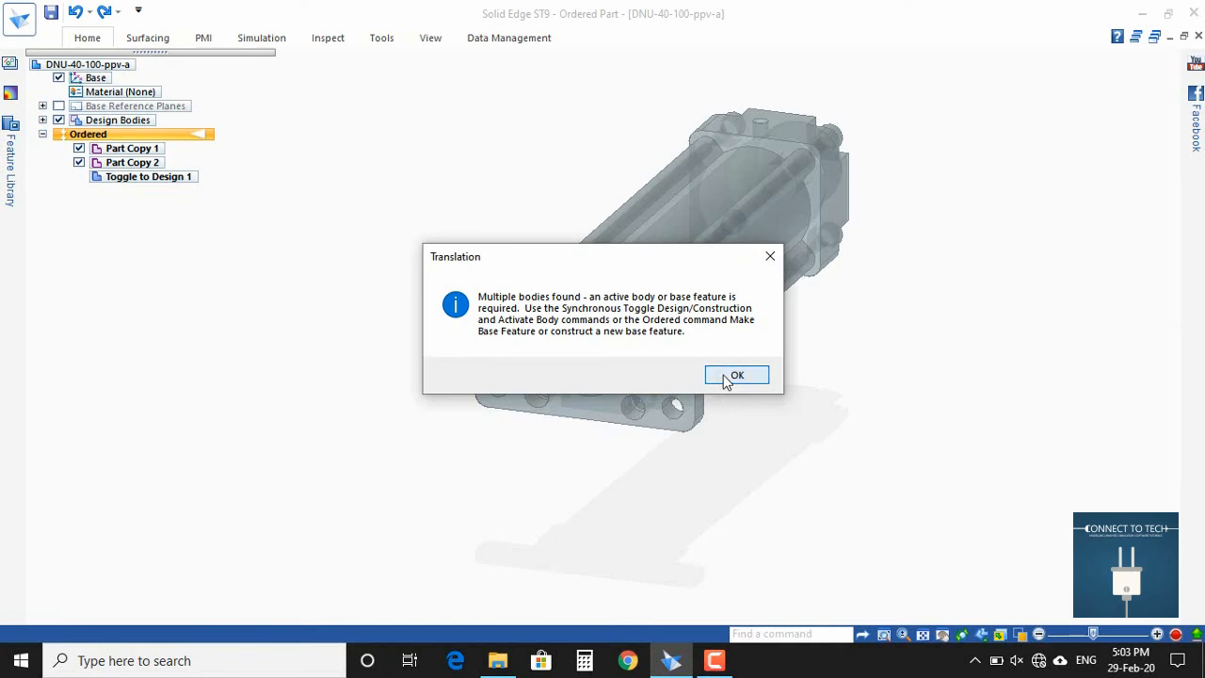
Dismiss the multiple-bodies warning, select Part Copy 1, and switch to Synchronous
left_click(738, 374)
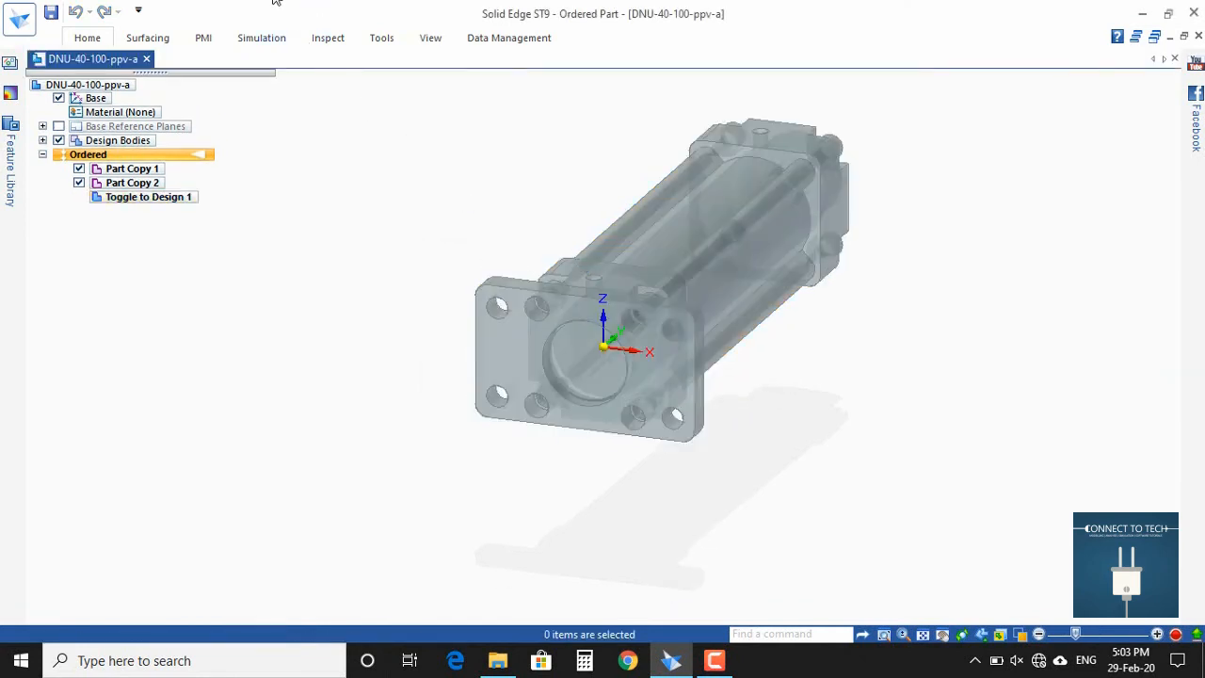
mouse_move(504, 94)
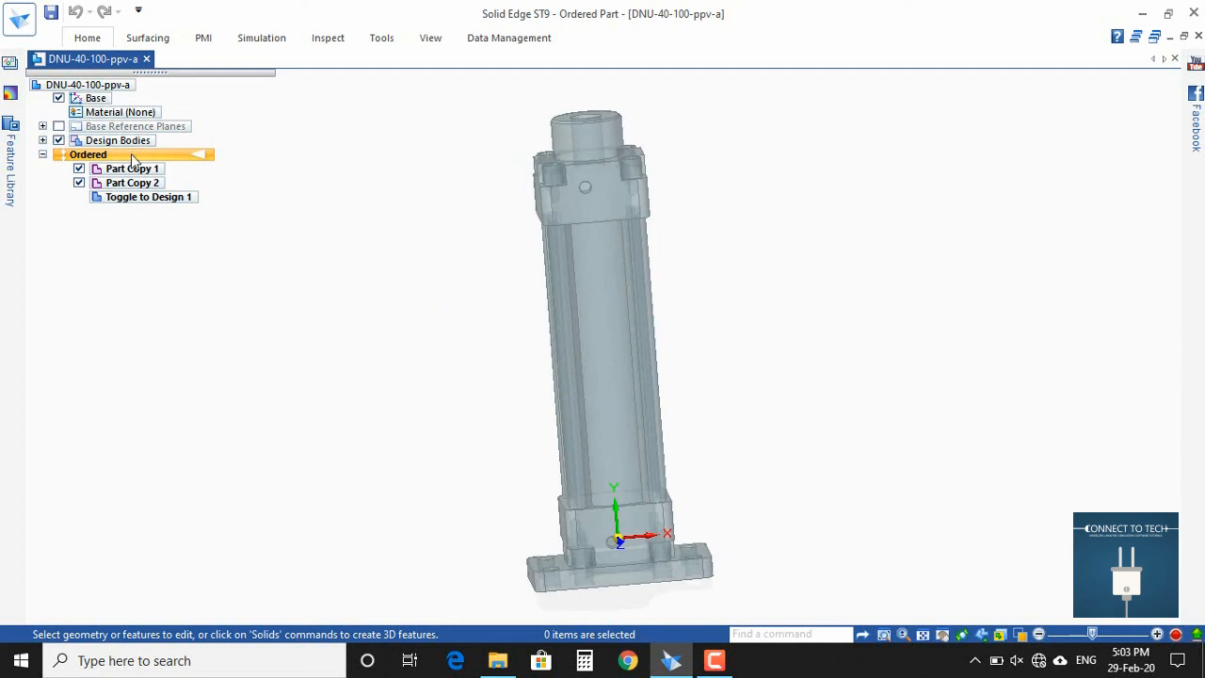
left_click(131, 167)
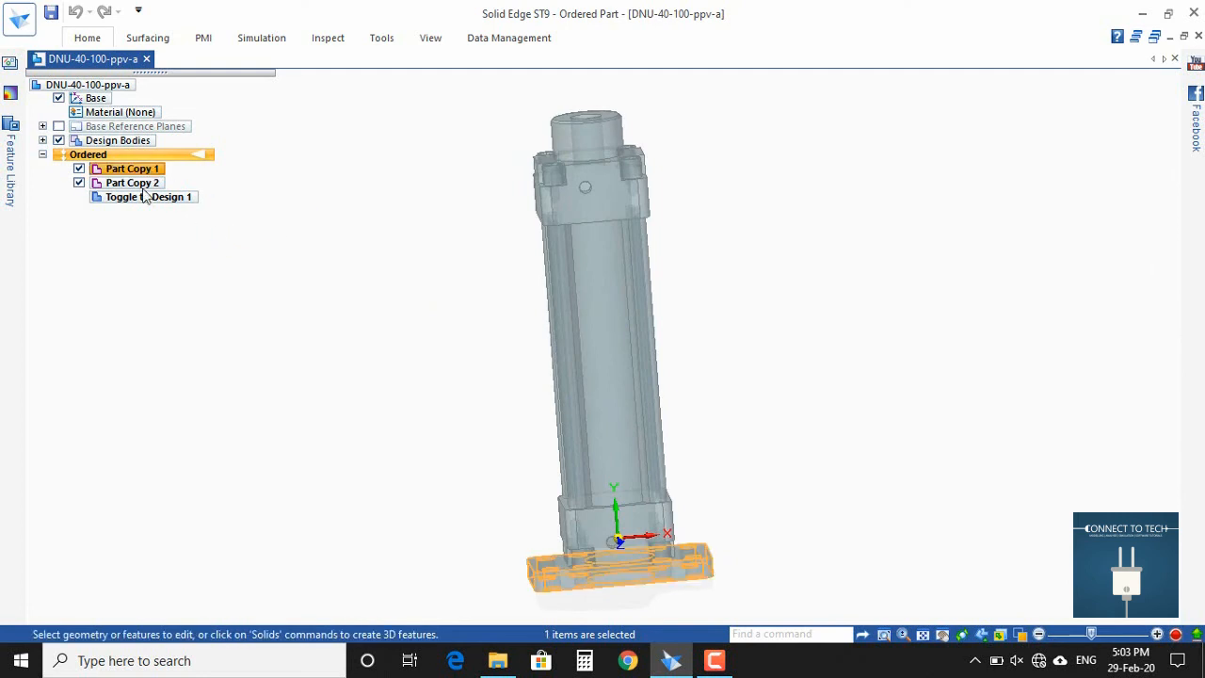
left_click(132, 167)
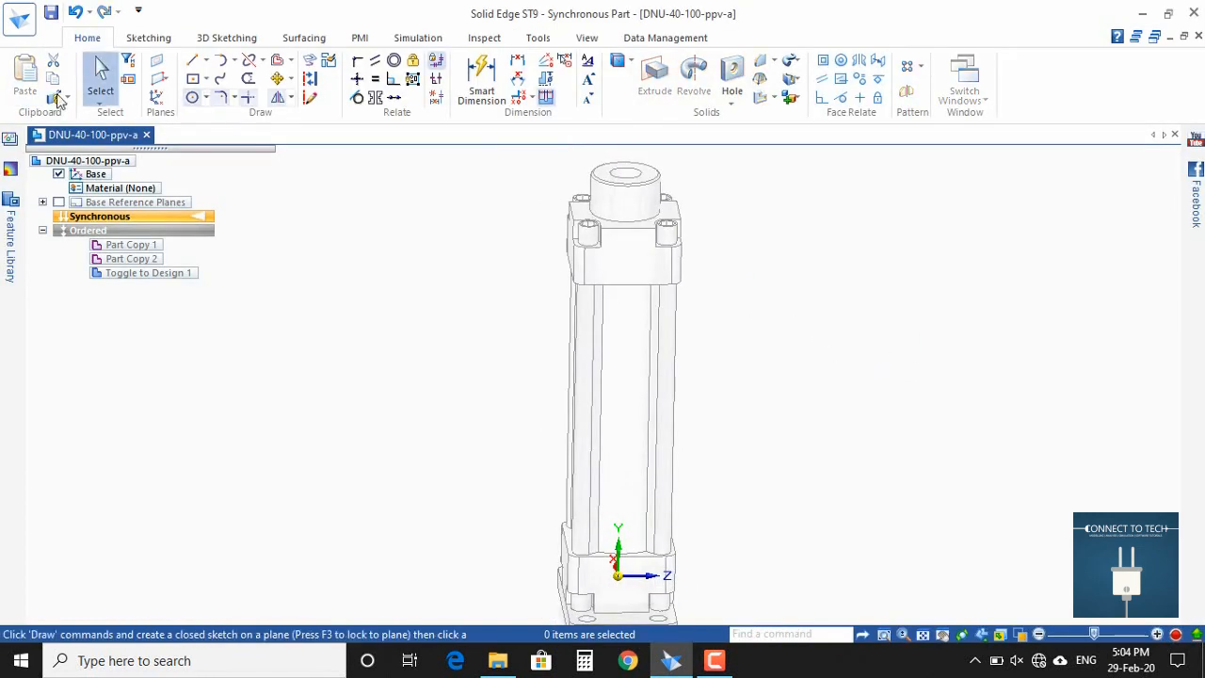
Browse Application menu Settings > Themes, leaving the custom theme active, and return to the part
left_click(19, 17)
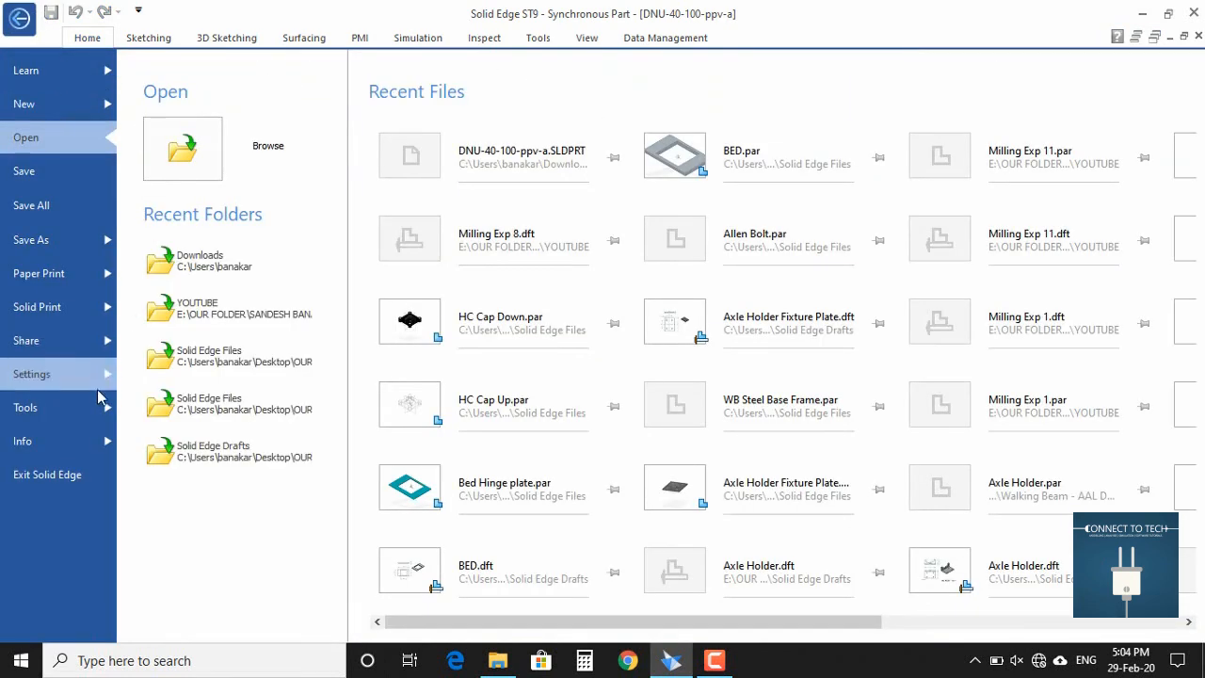
left_click(31, 374)
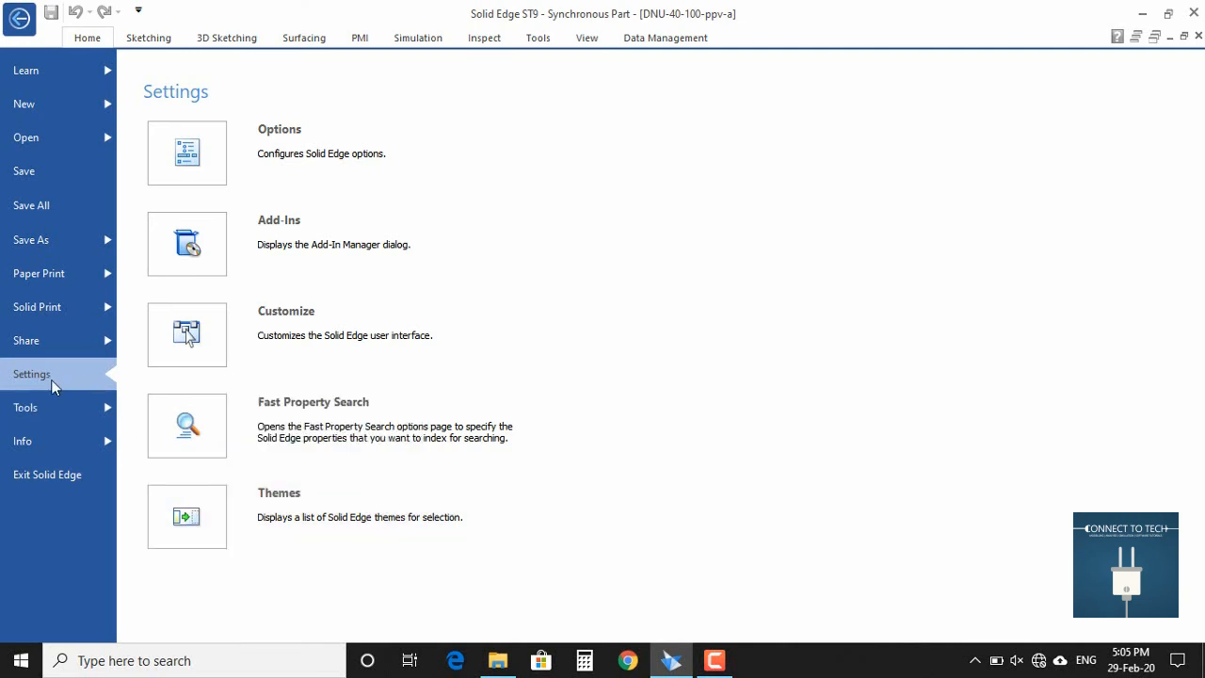
left_click(185, 516)
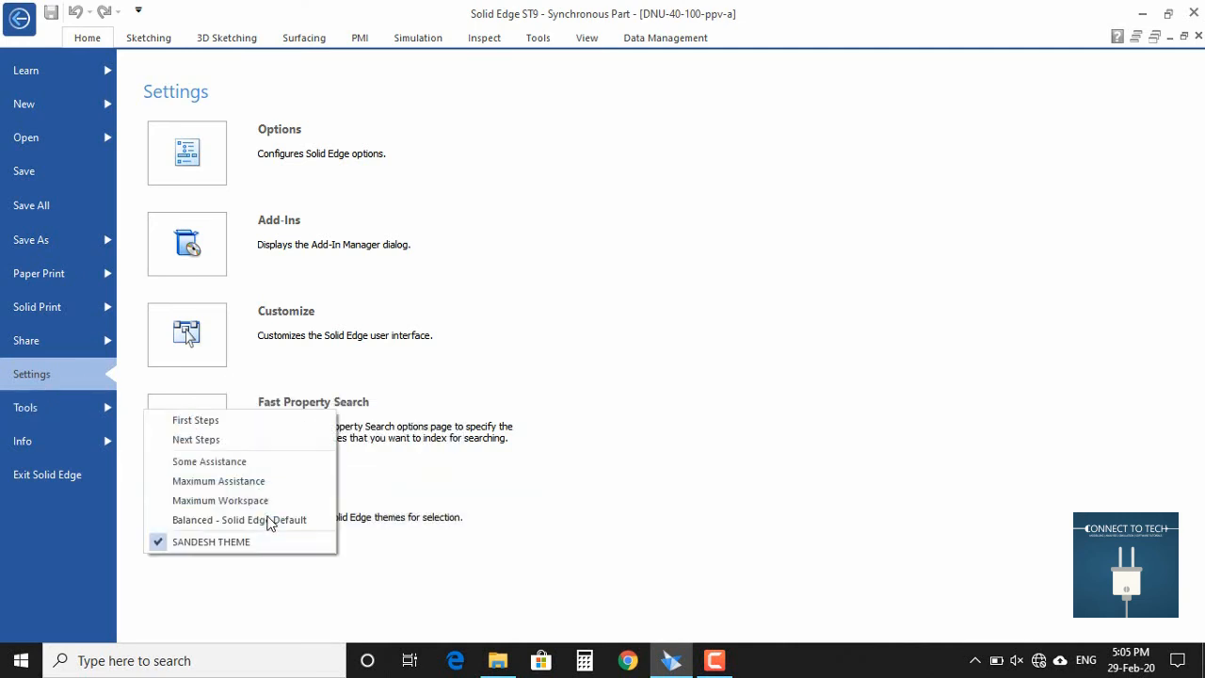
mouse_move(306, 544)
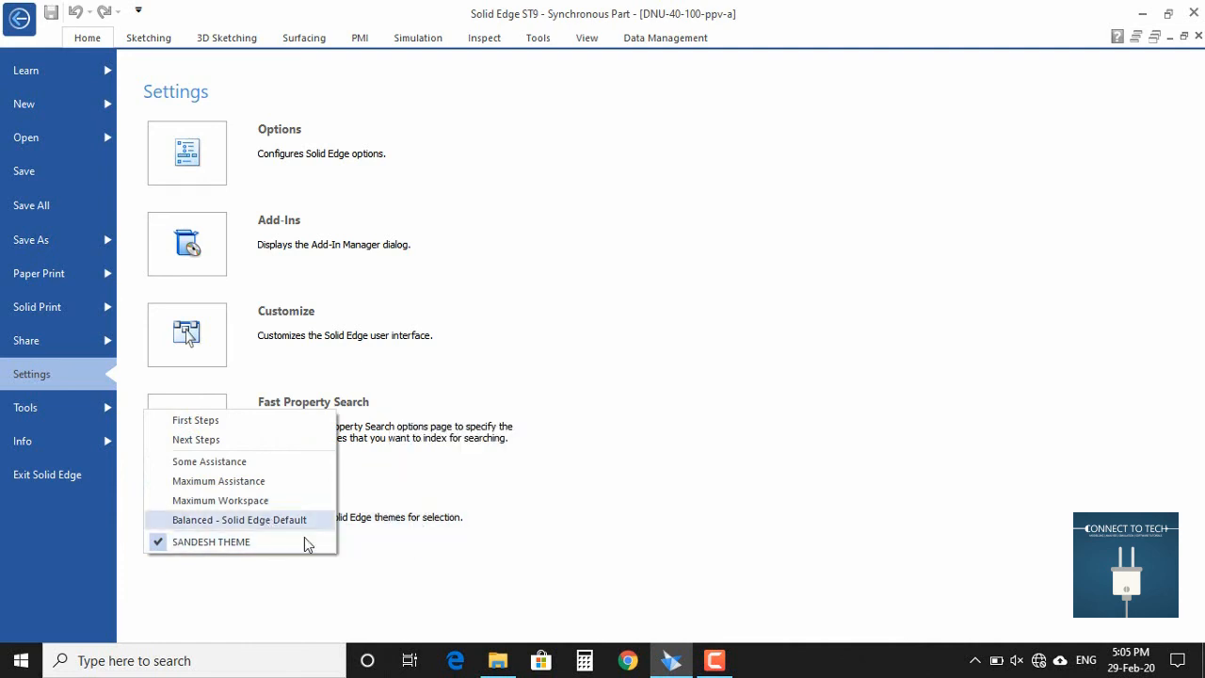
mouse_move(170, 561)
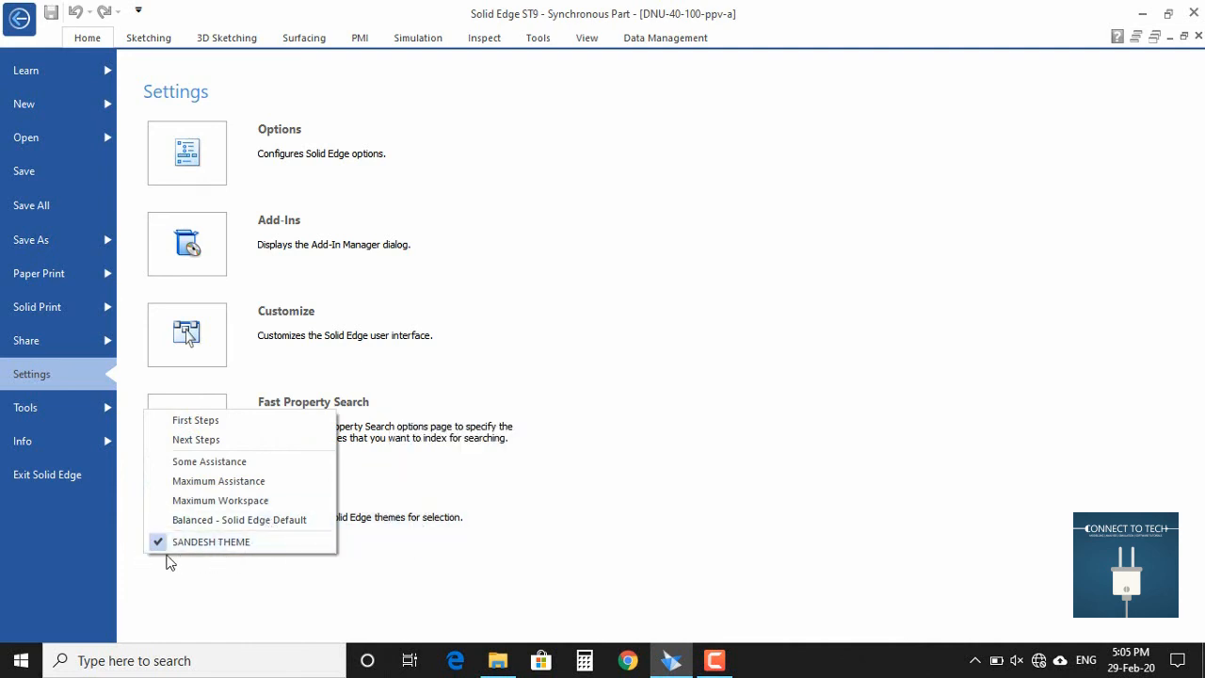
mouse_move(245, 545)
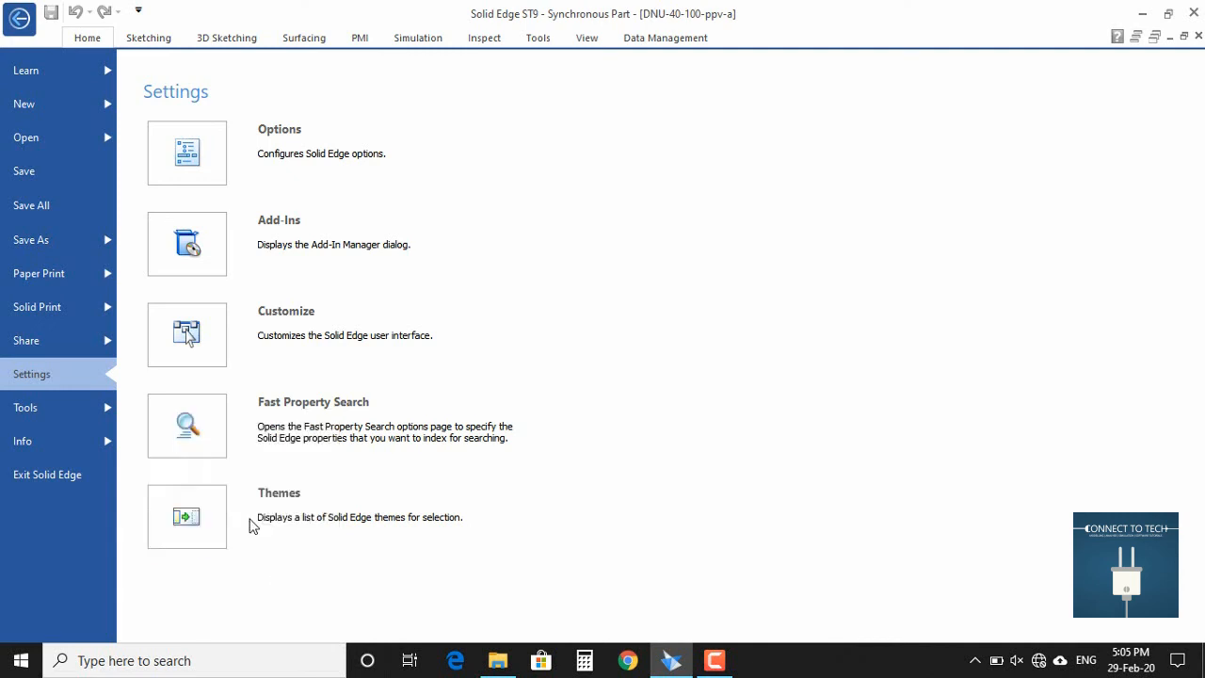
left_click(19, 19)
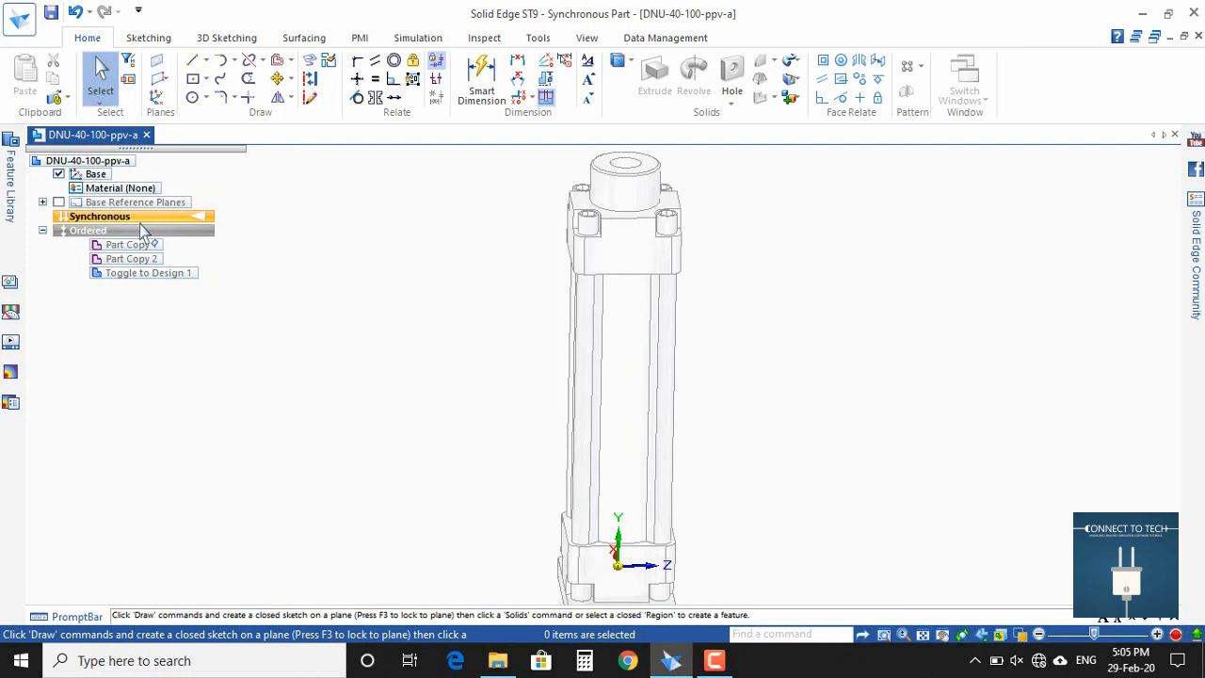
Close the cylinder part without saving and bring up the New template dialog
left_click(146, 135)
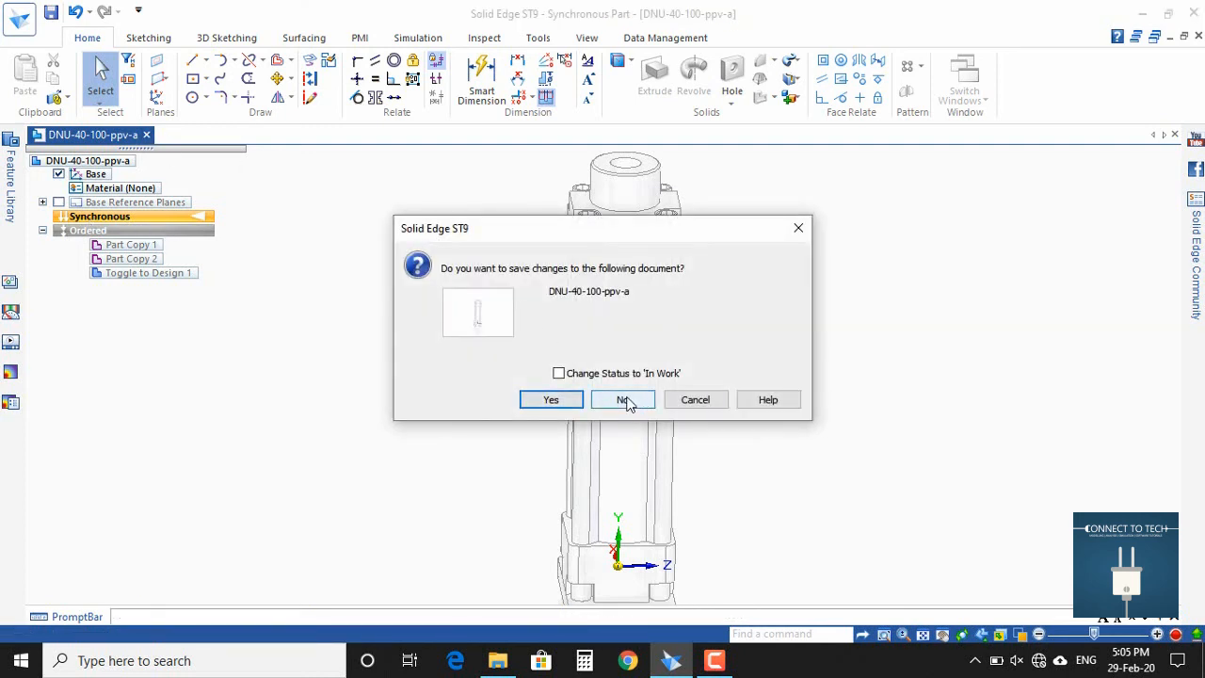
left_click(623, 400)
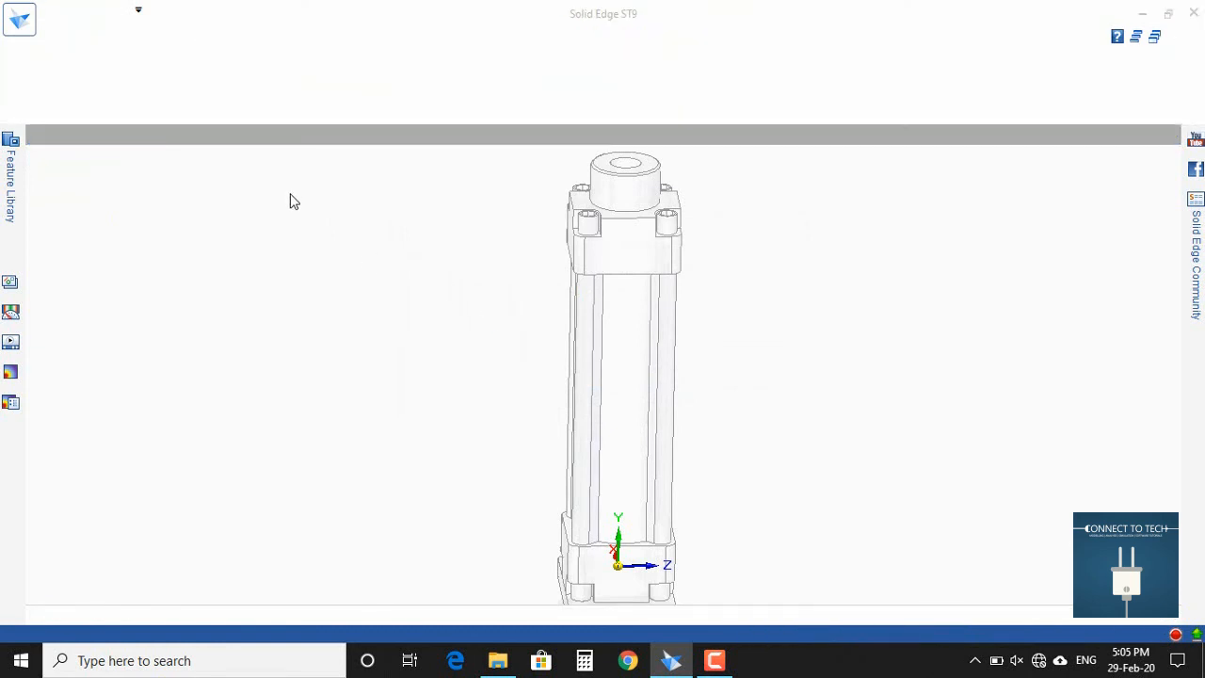
left_click(19, 17)
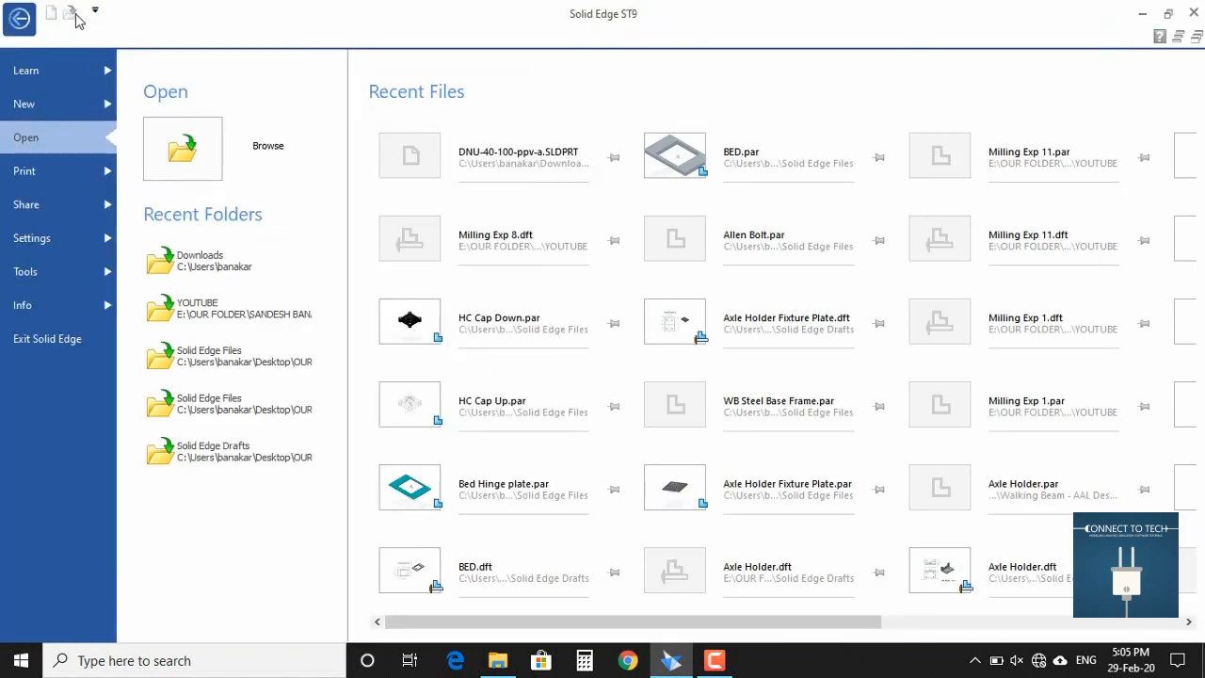
left_click(18, 18)
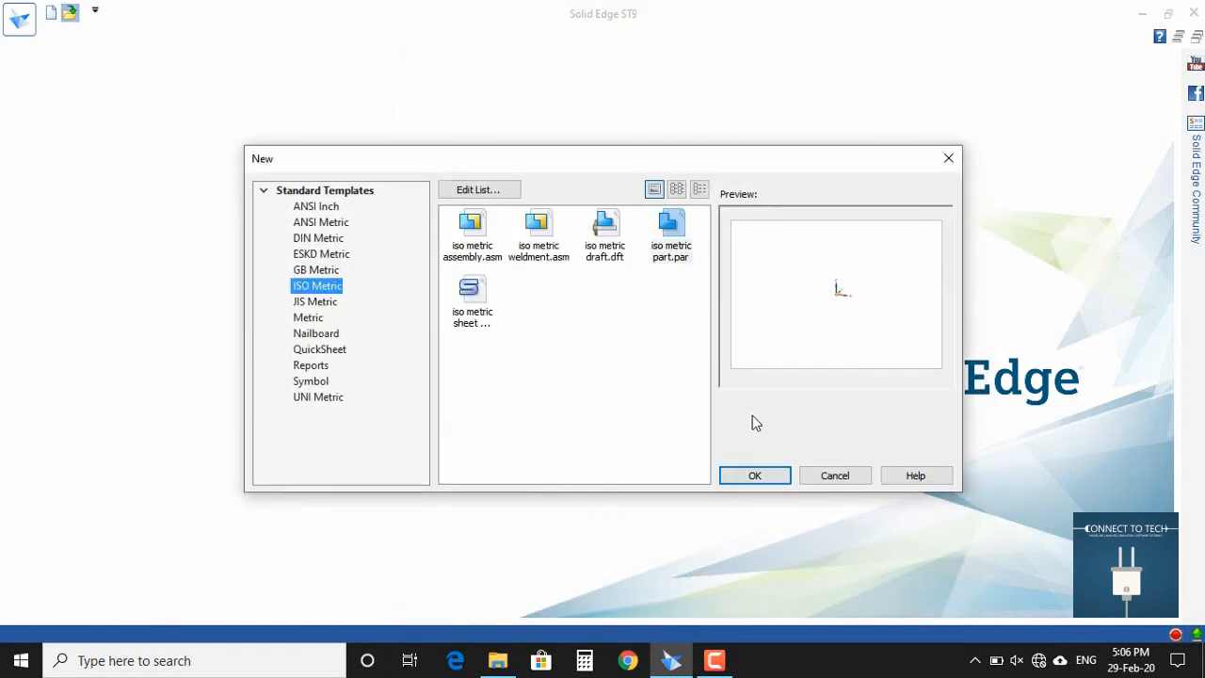
Dismiss the New dialog to get back to the cylinder part
left_click(754, 475)
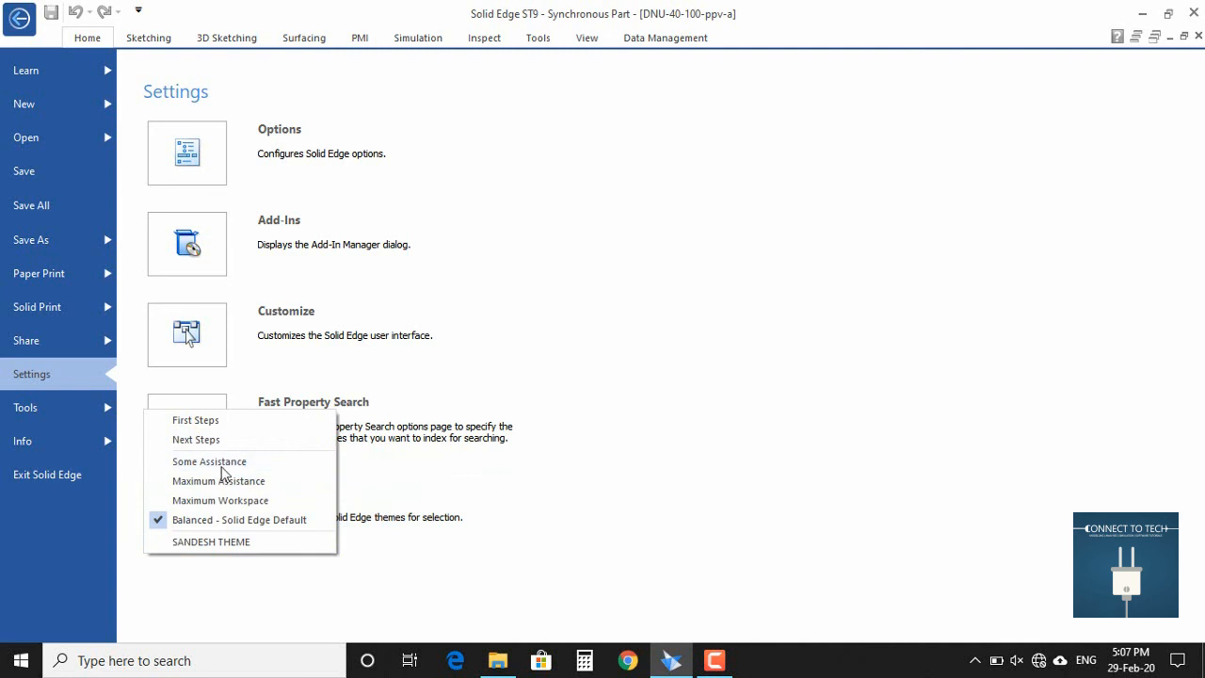
mouse_move(233, 525)
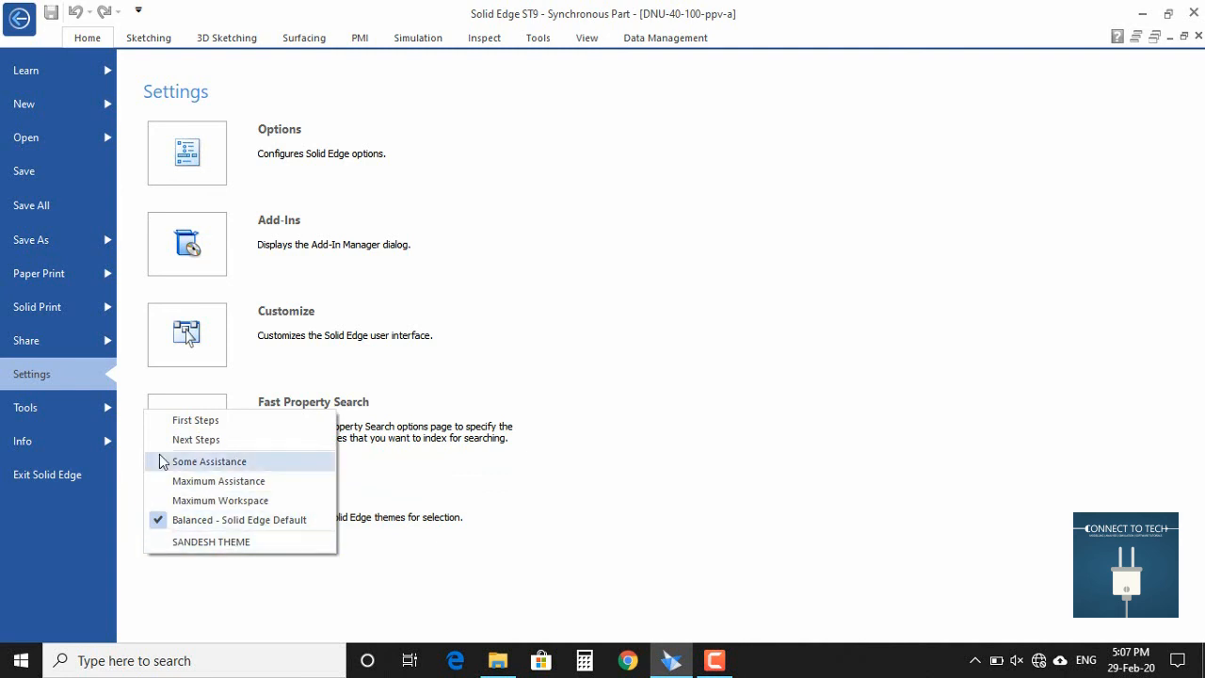
Close the Themes list and Application menu to view the shaded synchronous cylinder
left_click(209, 462)
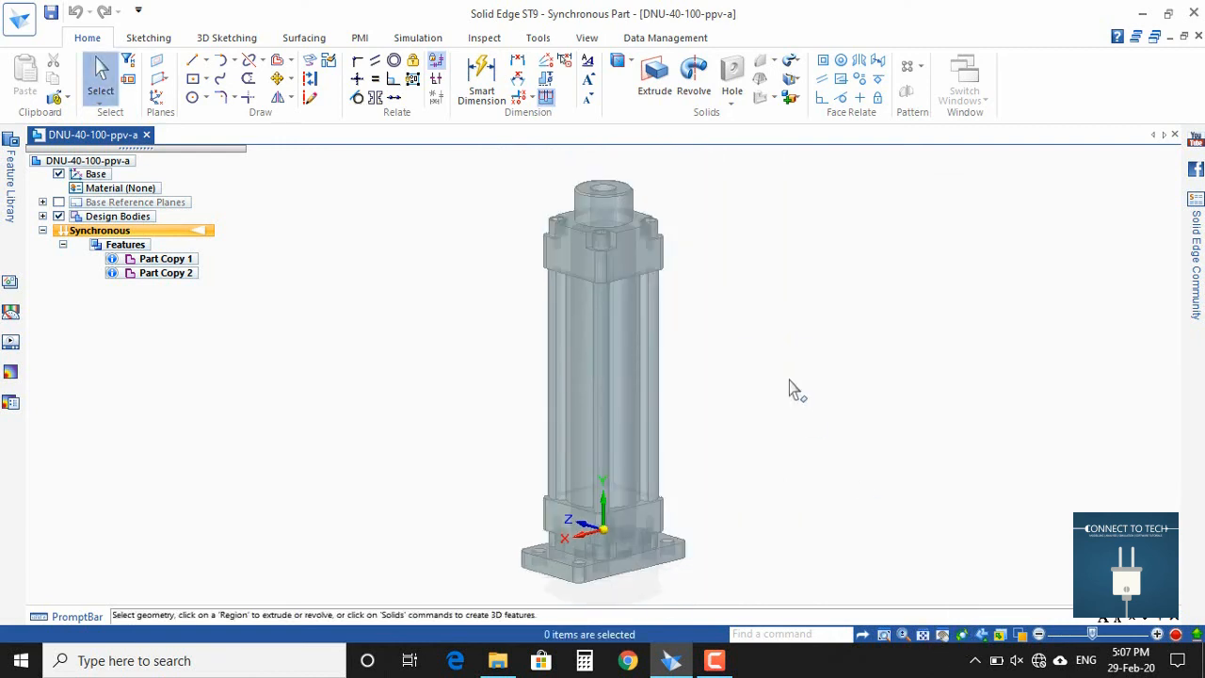
mouse_move(872, 235)
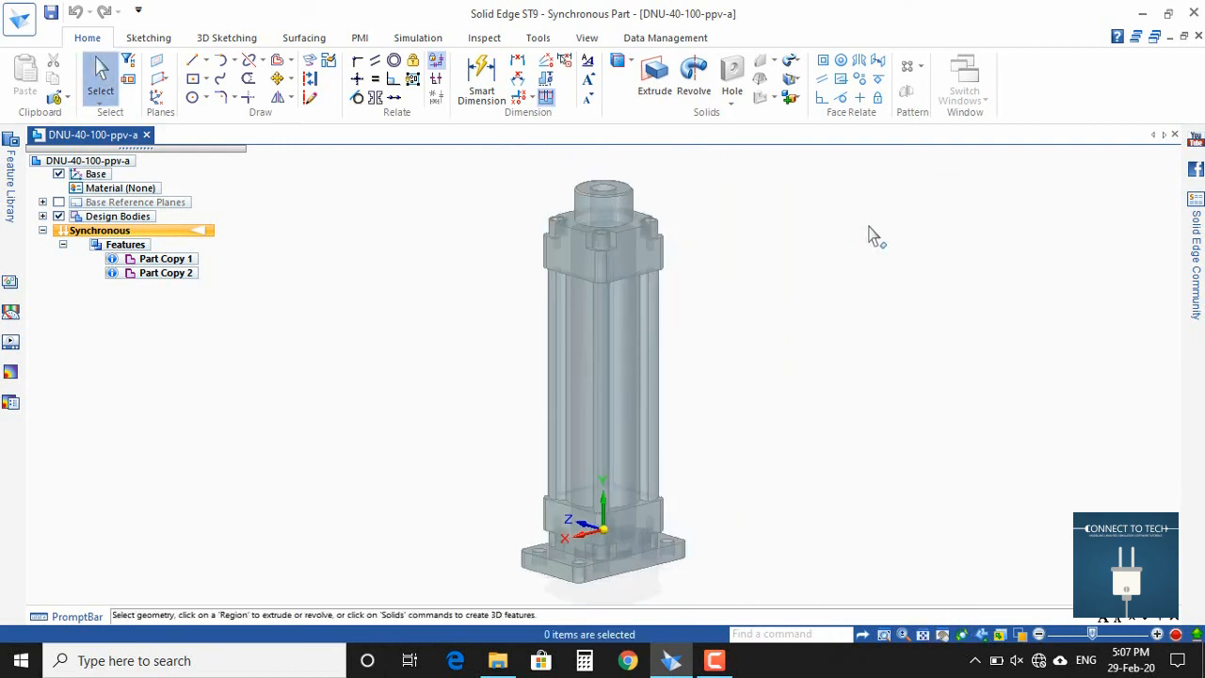